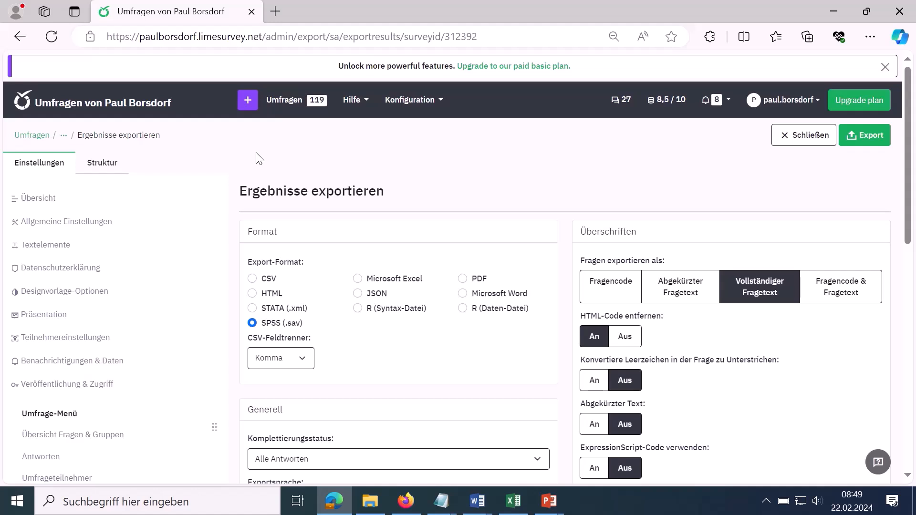
mouse_move(266, 349)
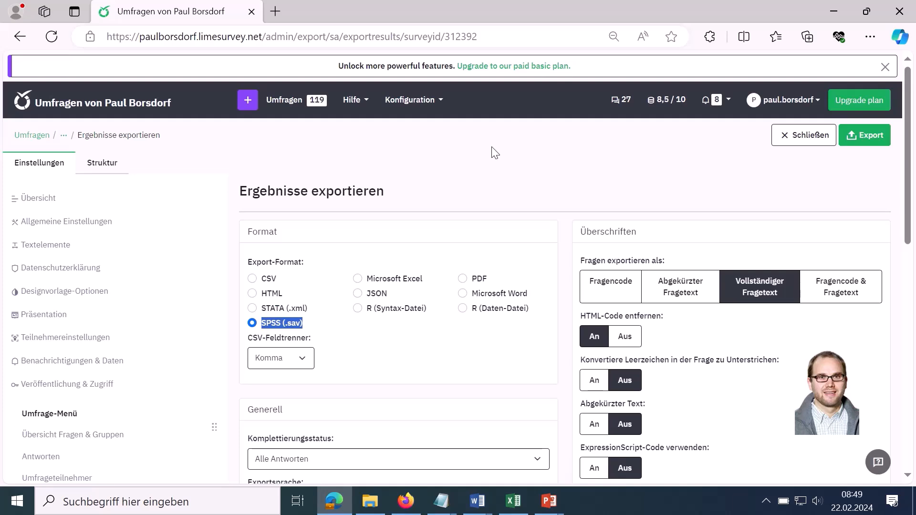
Close the Ergebnisse exportieren page to return to the test-bedingungen-video overview.
click(804, 135)
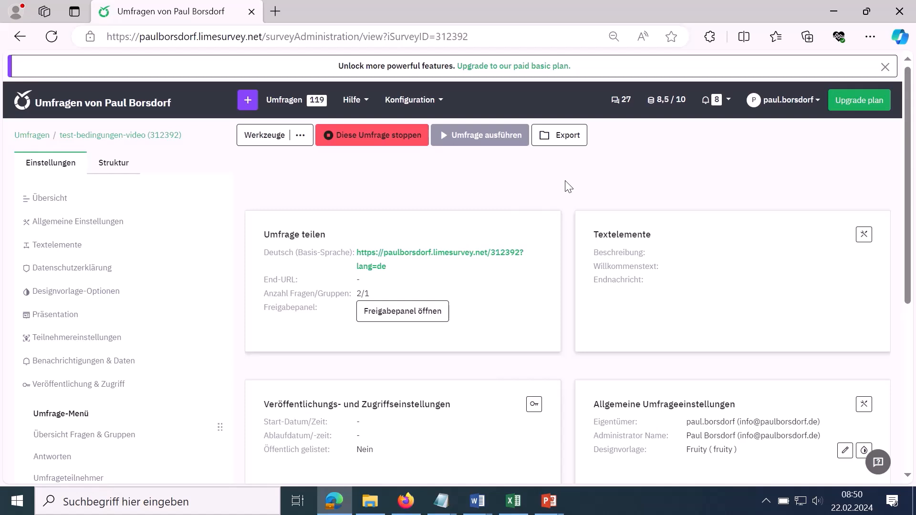
Glance at the Struktur tab, then open Antworten showing one complete response.
click(113, 163)
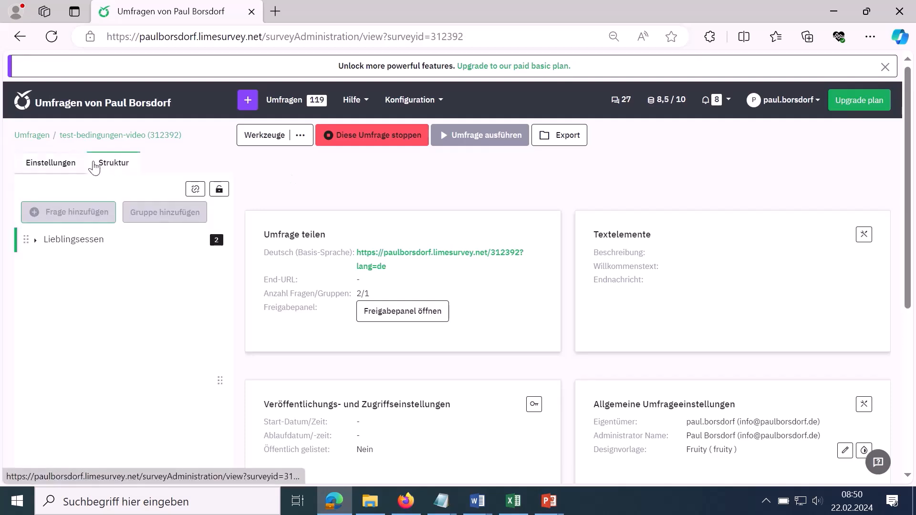
click(50, 163)
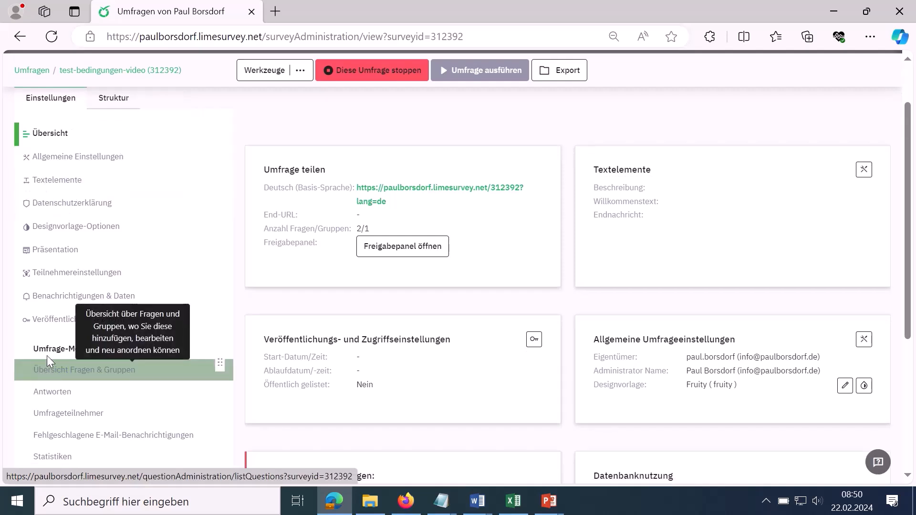
click(52, 391)
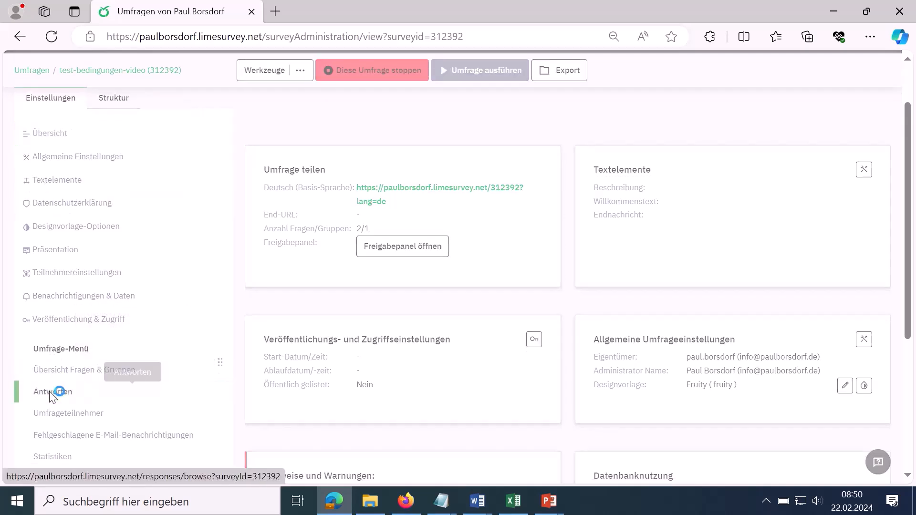
click(52, 391)
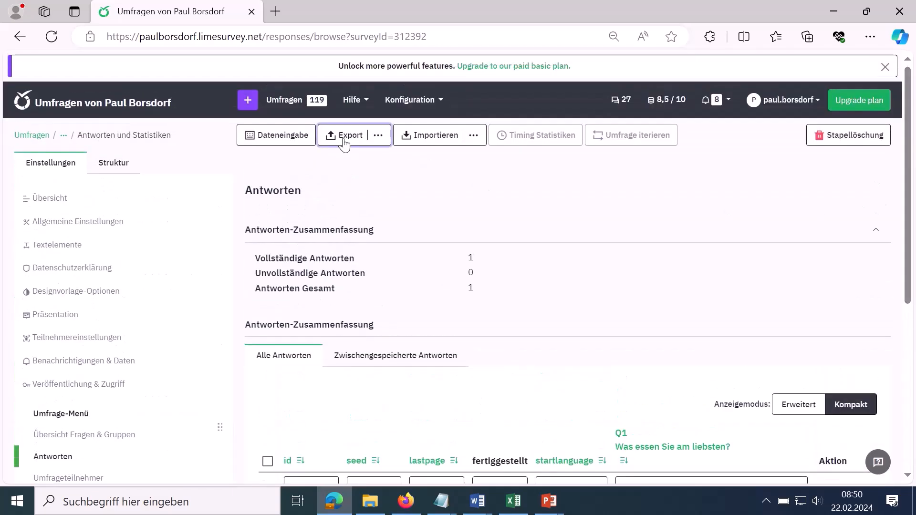
mouse_move(365, 141)
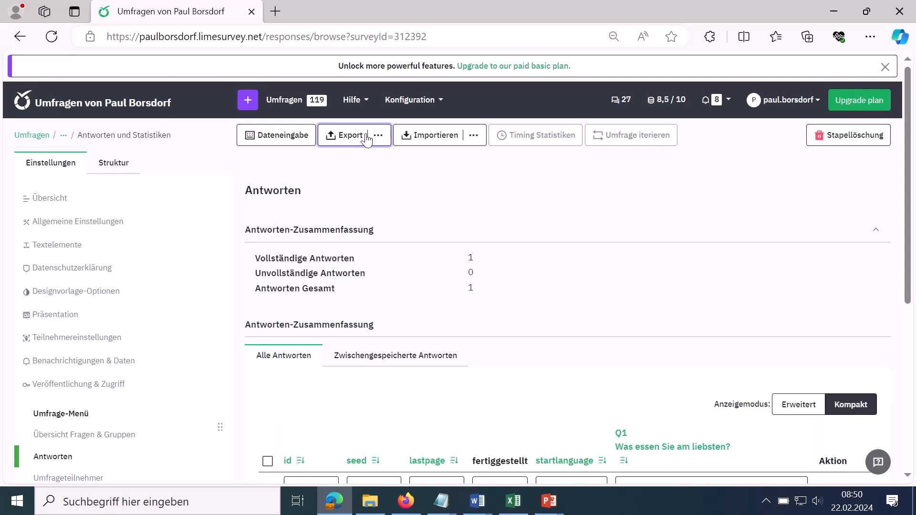
Open the Export dropdown offering response, SPSS and VV survey file exports.
click(377, 135)
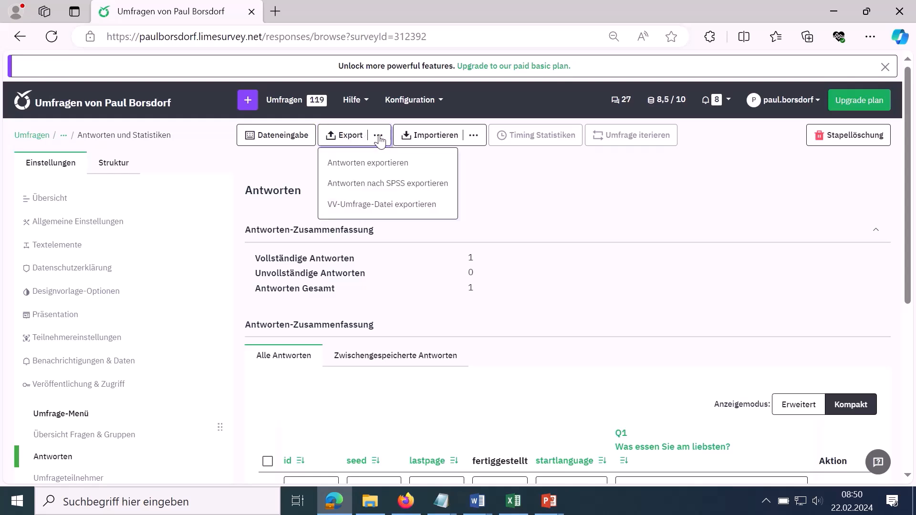
mouse_move(367, 155)
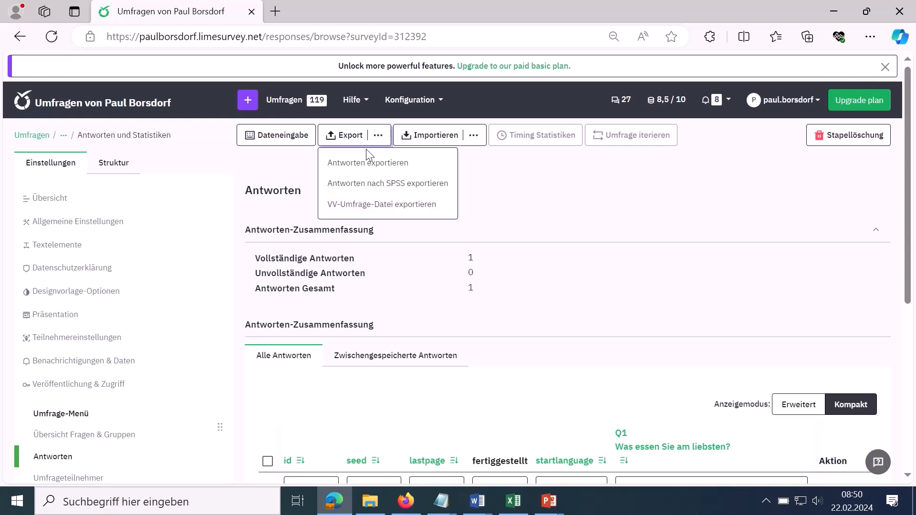
mouse_move(363, 188)
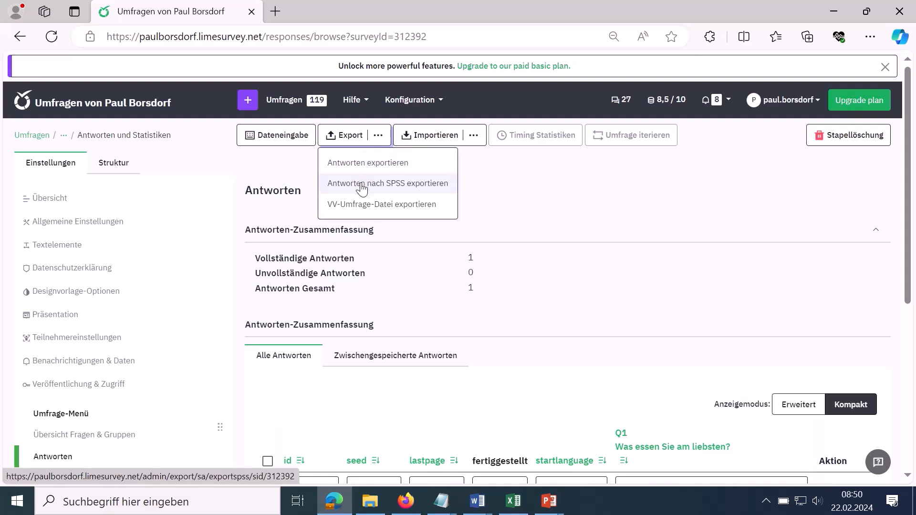
mouse_move(361, 204)
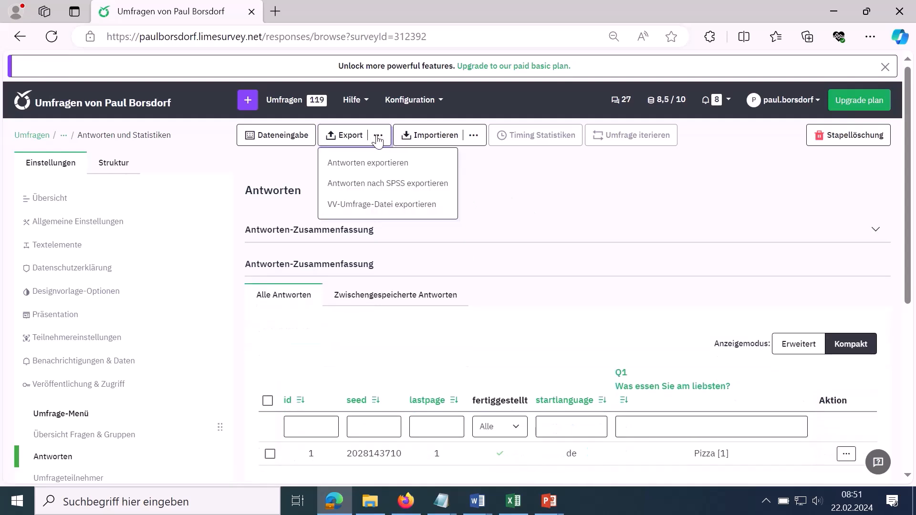
mouse_move(367, 188)
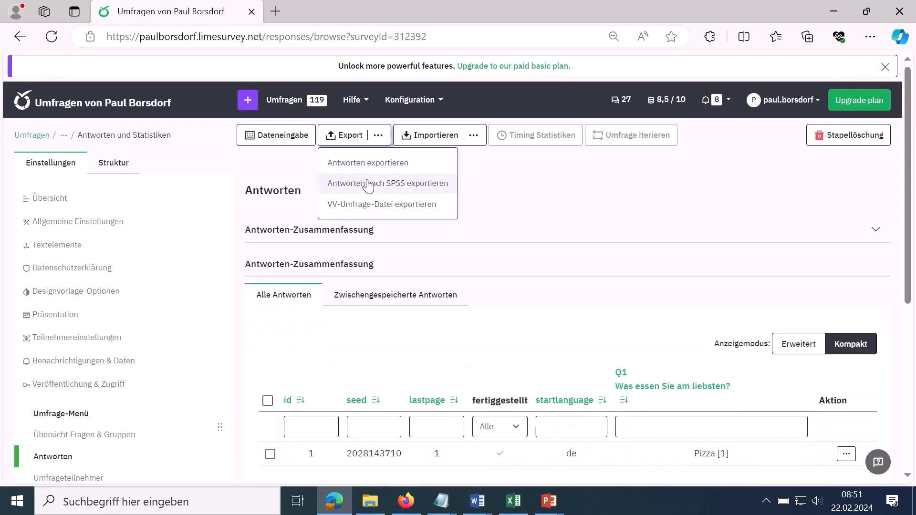
mouse_move(368, 188)
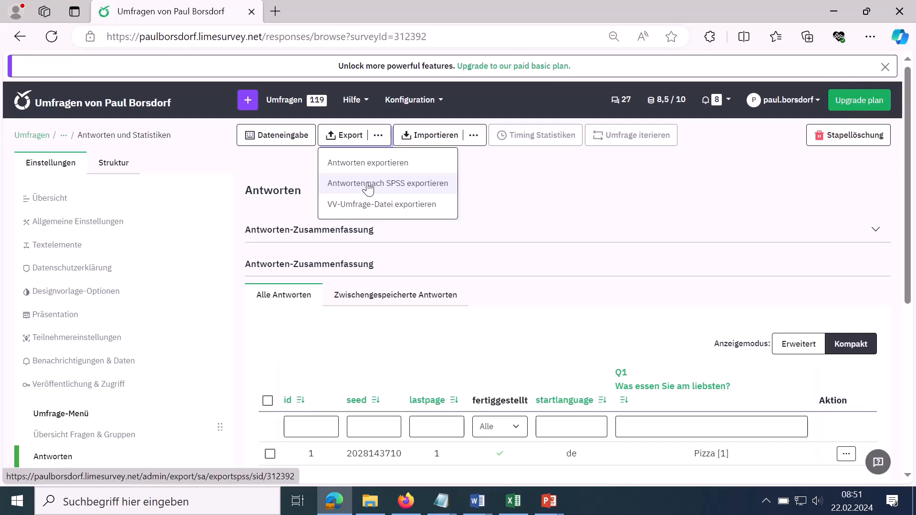
click(387, 183)
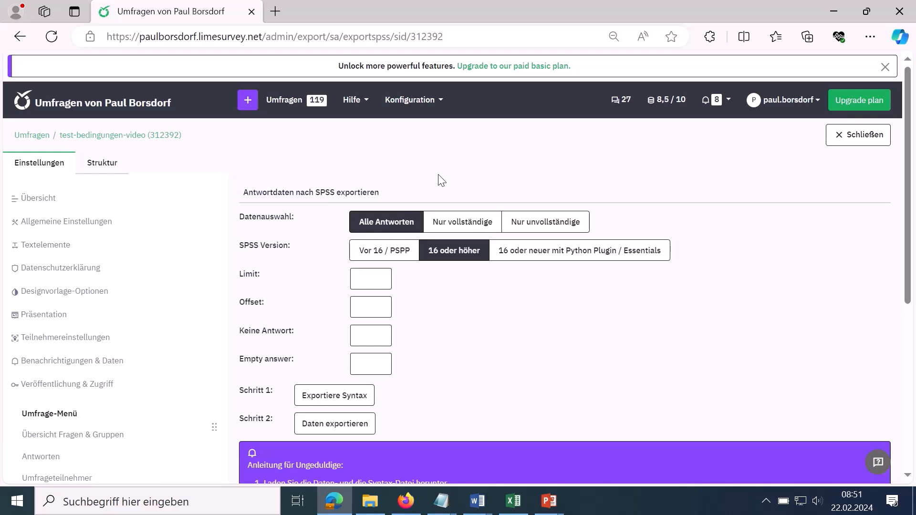
mouse_move(464, 157)
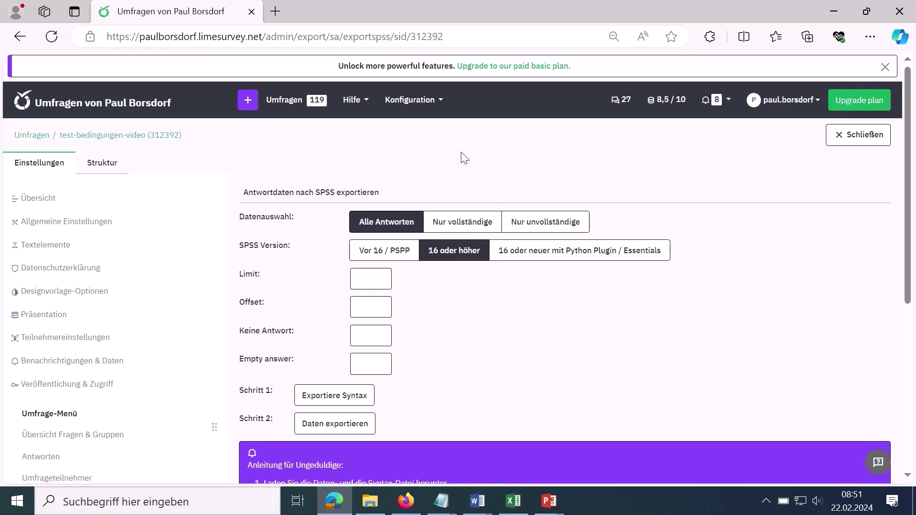
mouse_move(348, 63)
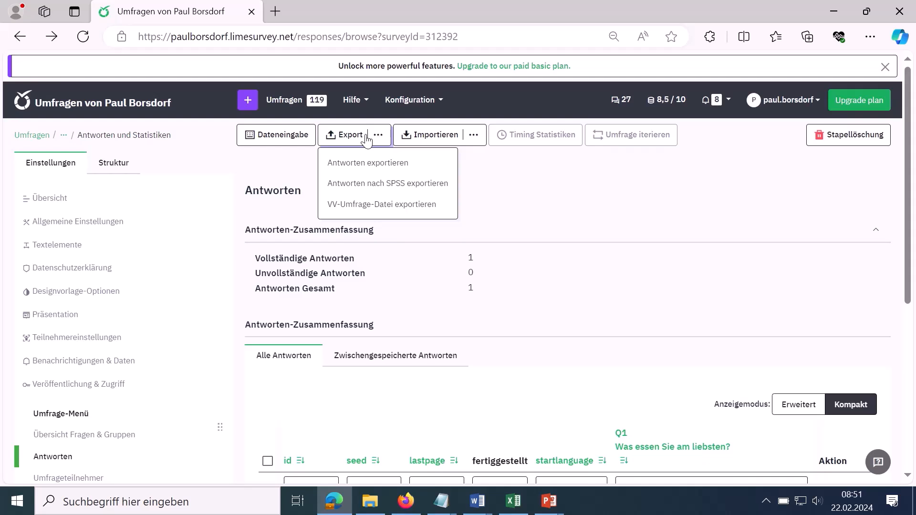
mouse_move(359, 165)
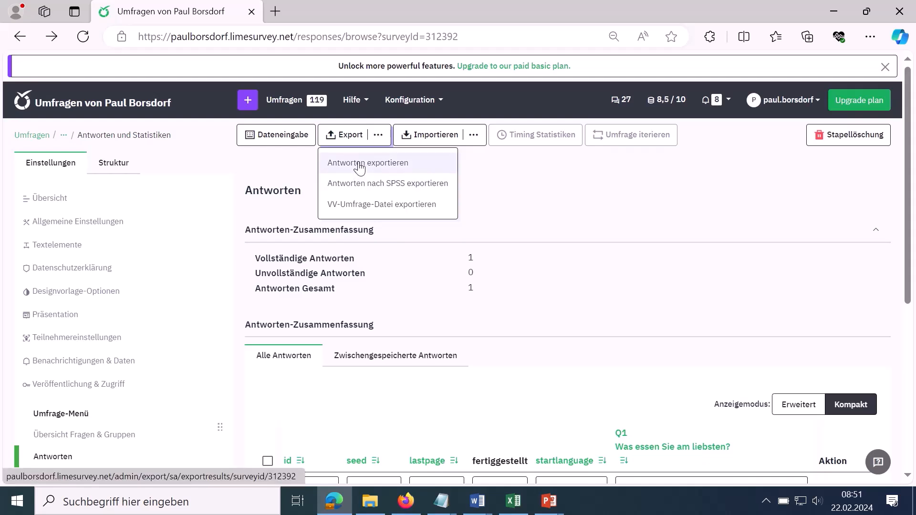
Open Antworten exportieren and select SPSS (.sav) as the export format.
click(367, 162)
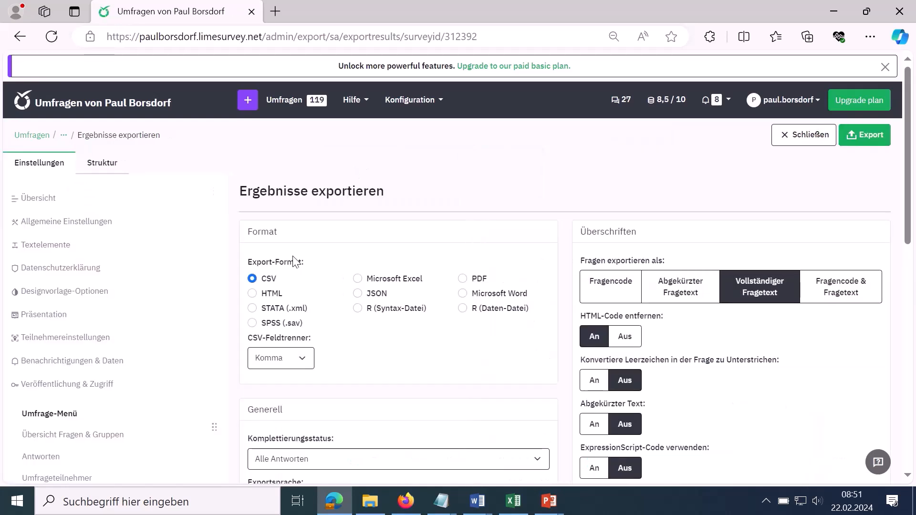
double_click(276, 262)
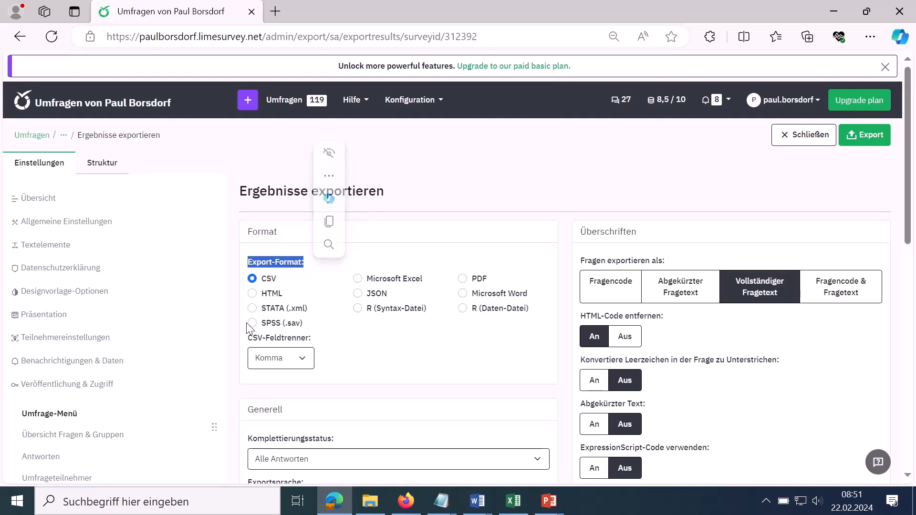
click(251, 323)
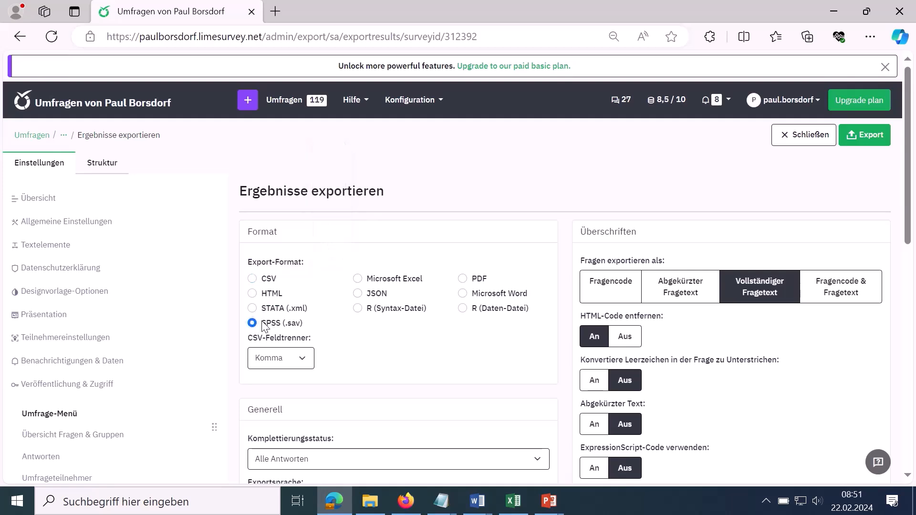
double_click(282, 323)
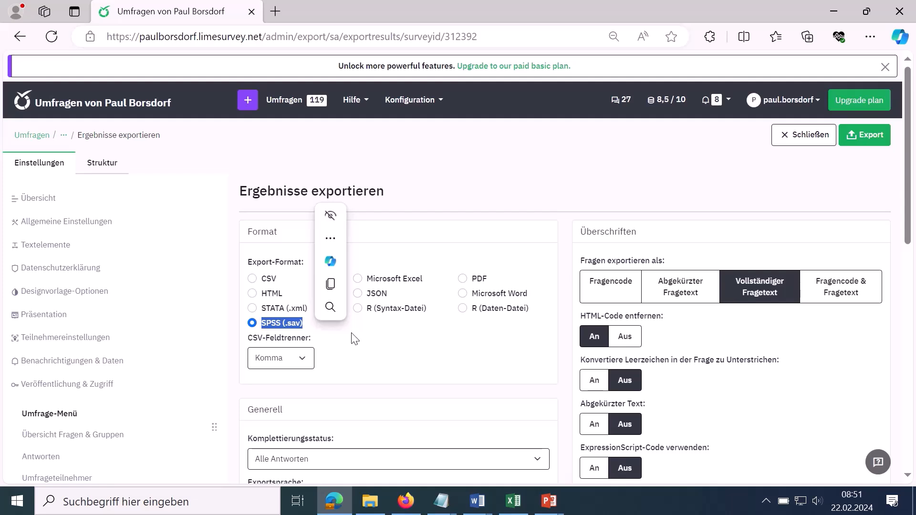
click(480, 174)
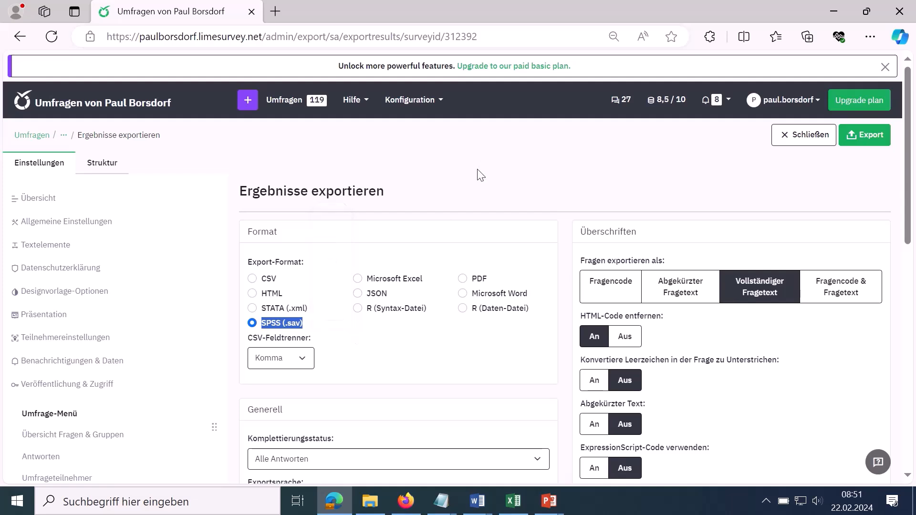
scroll(down, 3)
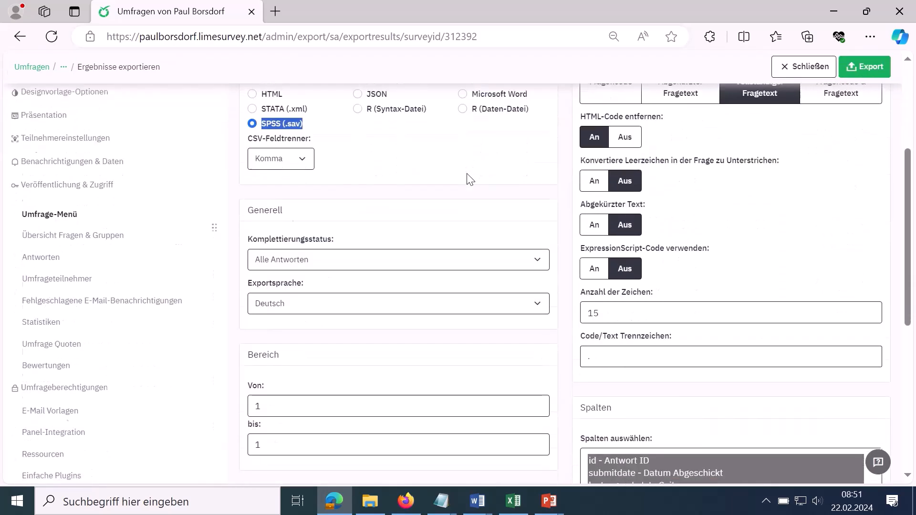
scroll(down, 3)
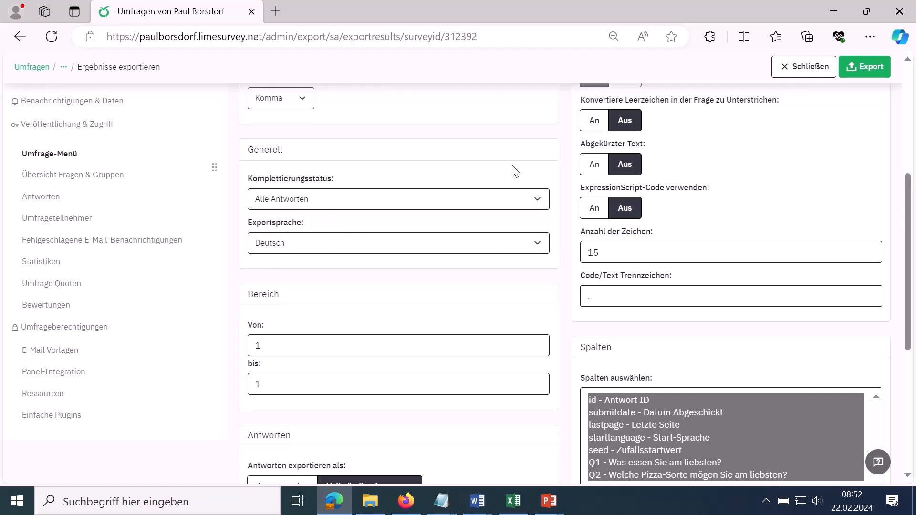
scroll(down, 3)
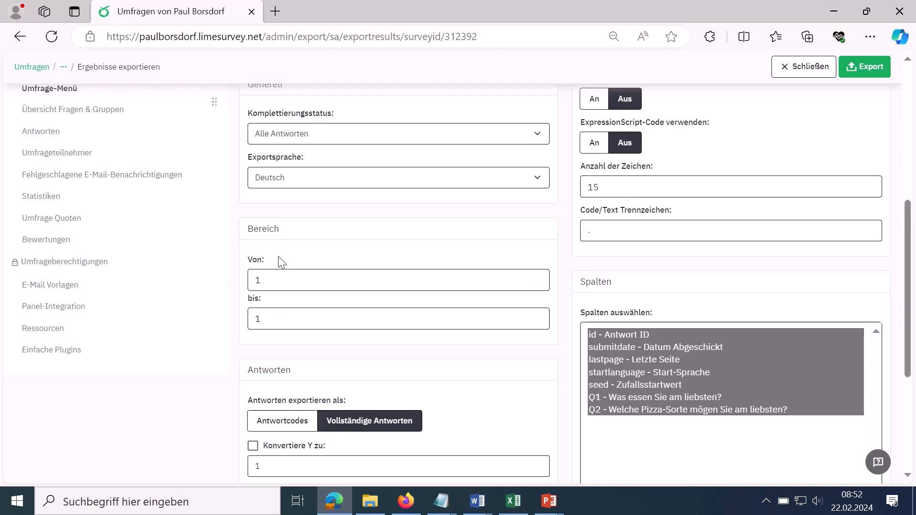
mouse_move(248, 272)
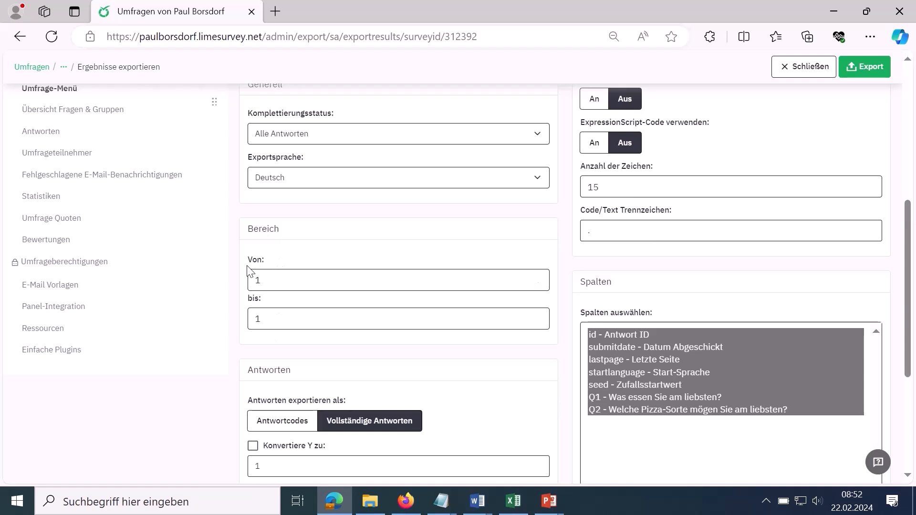
scroll(down, 3)
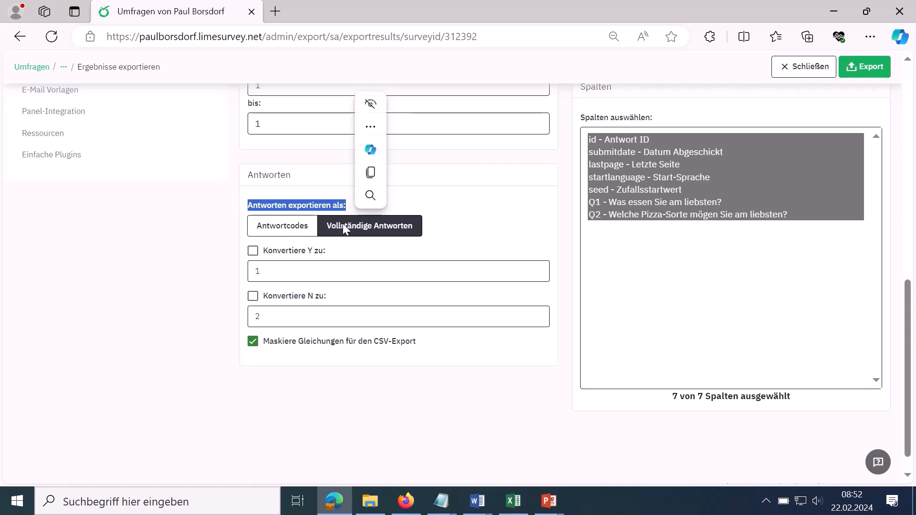
click(282, 226)
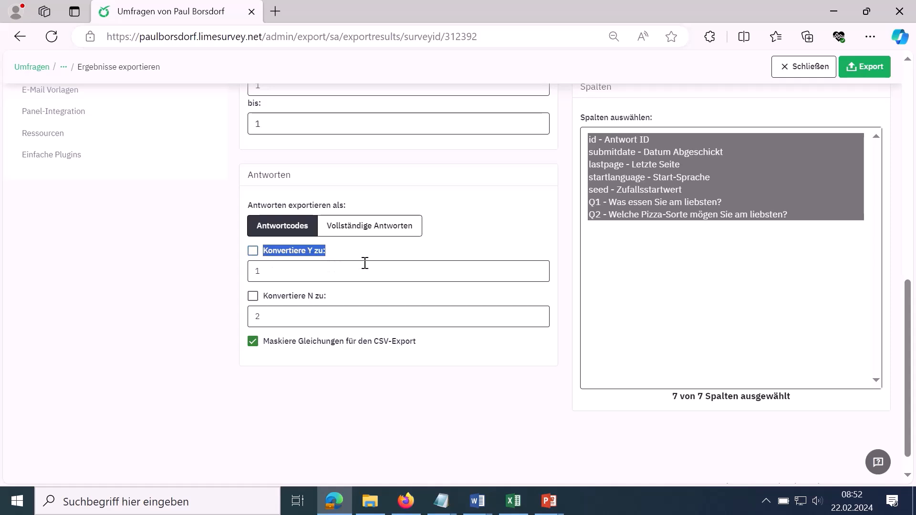
click(253, 250)
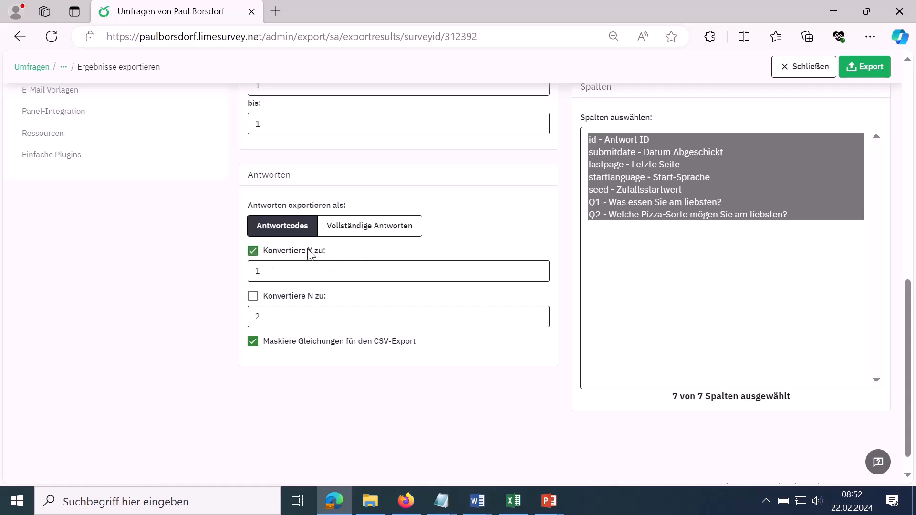
double_click(310, 251)
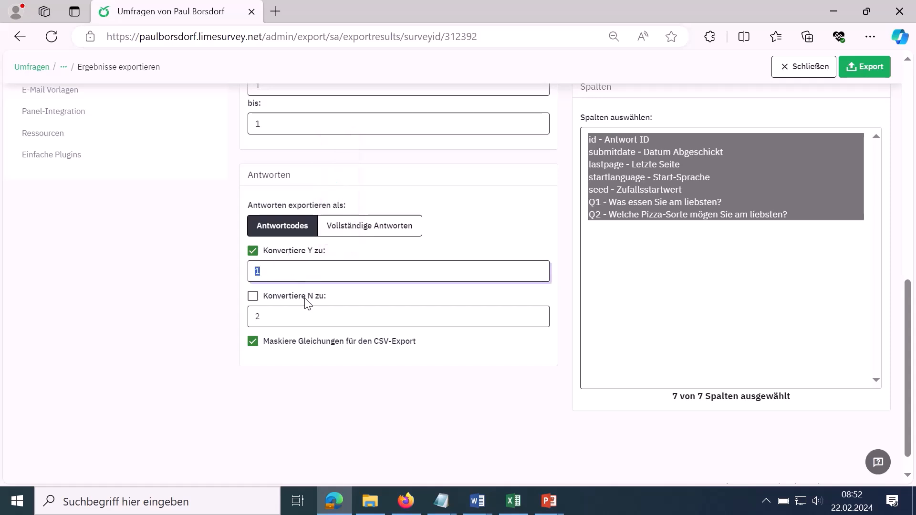
double_click(308, 296)
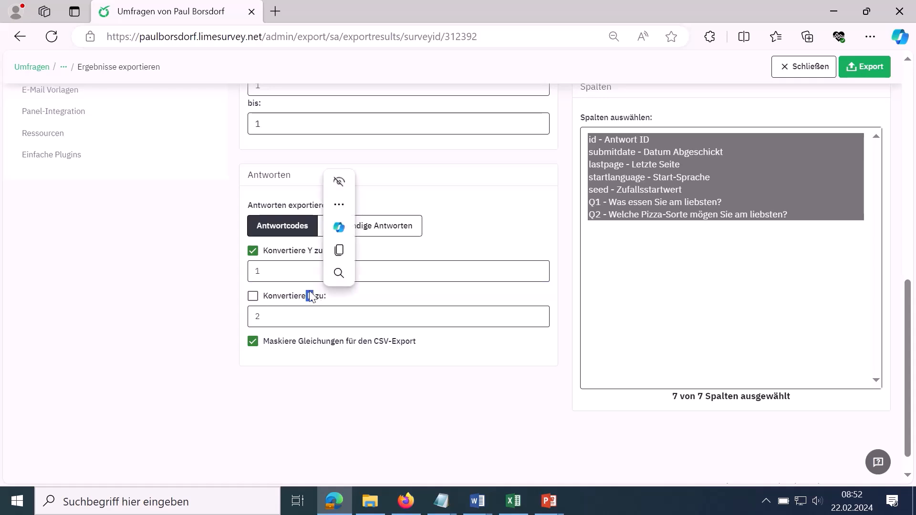
click(399, 316)
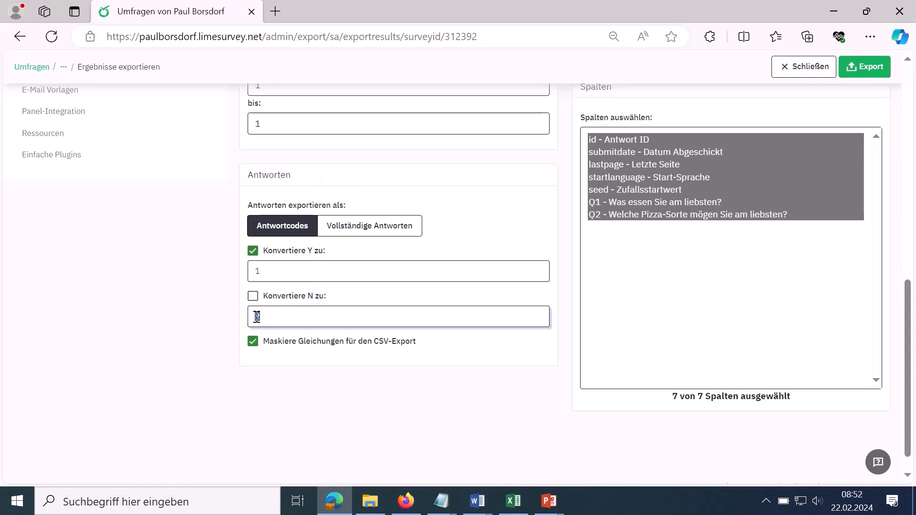
text(2)
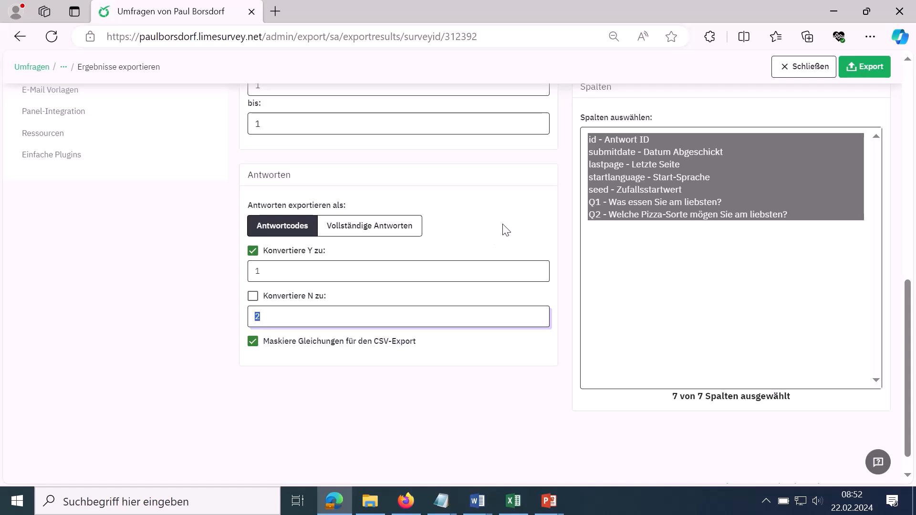
mouse_move(506, 232)
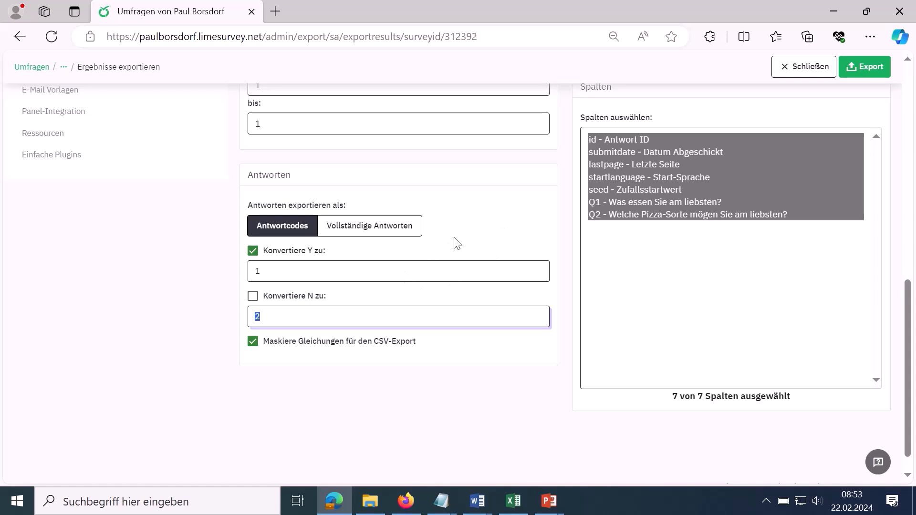
click(399, 271)
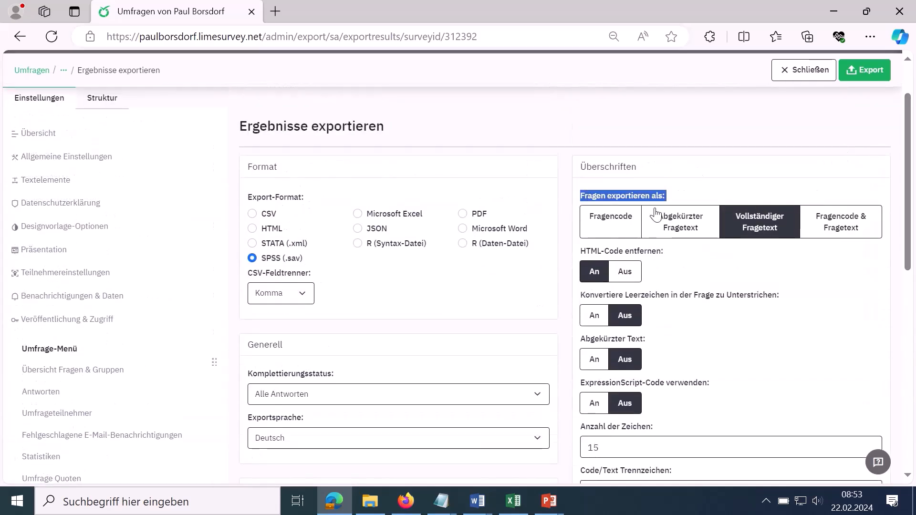
click(611, 222)
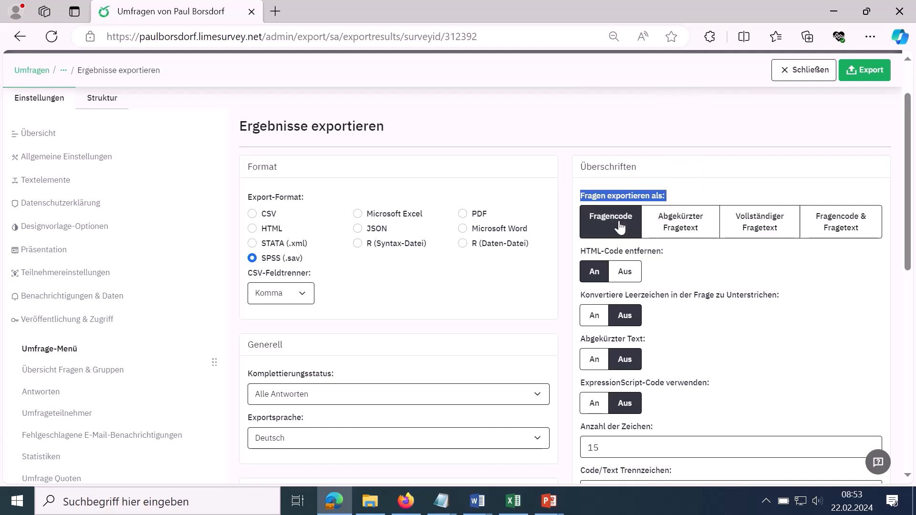
mouse_move(625, 231)
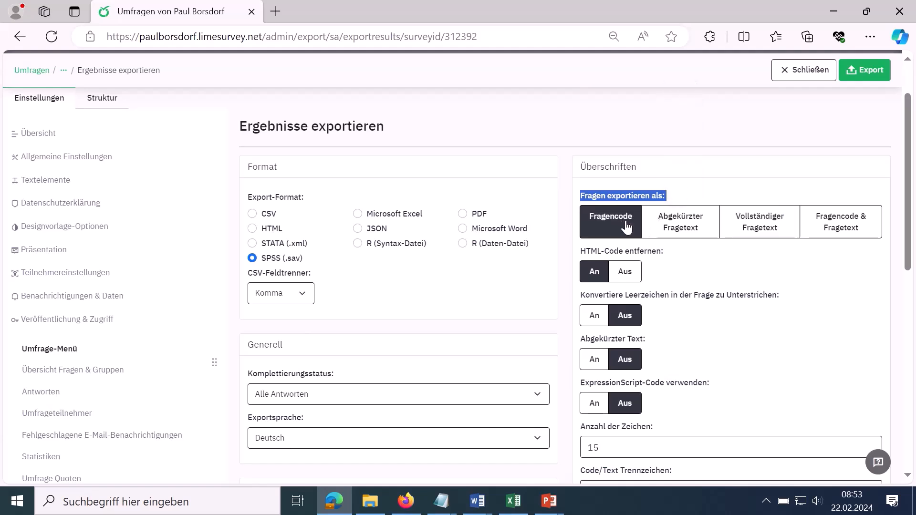
click(680, 222)
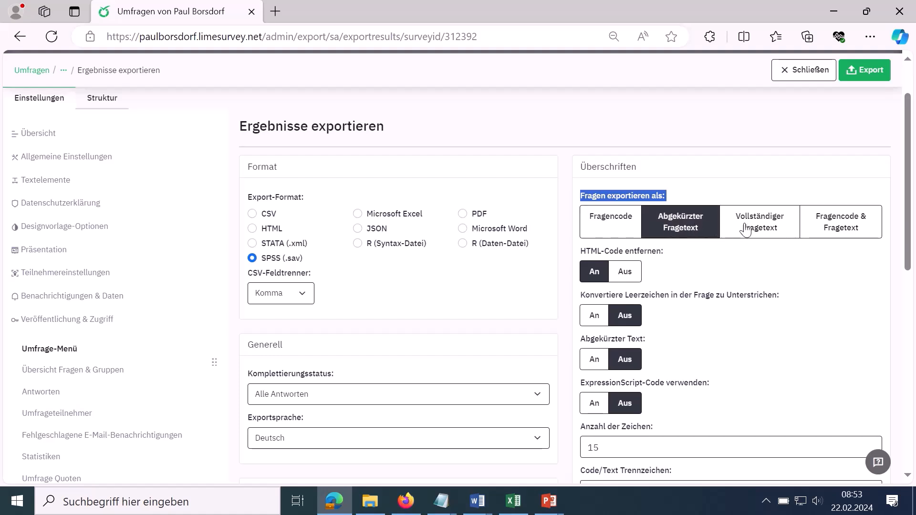
click(760, 222)
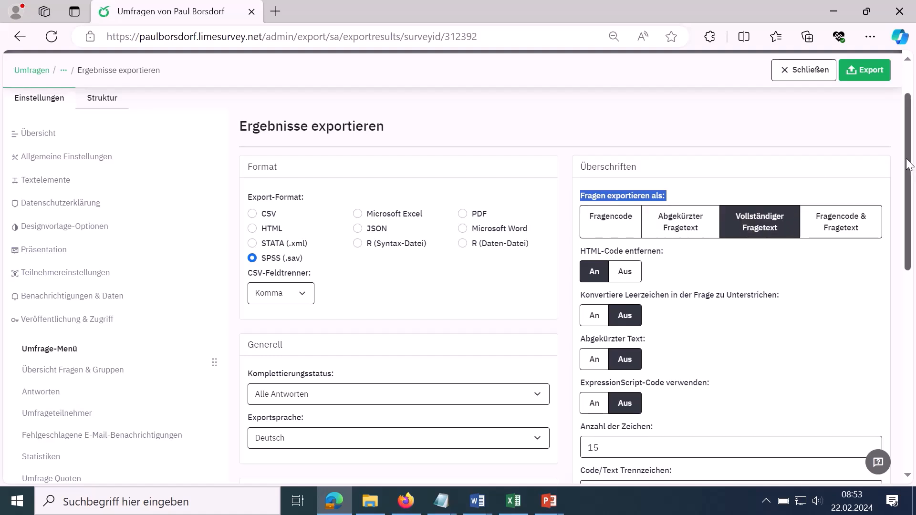
scroll(down, 3)
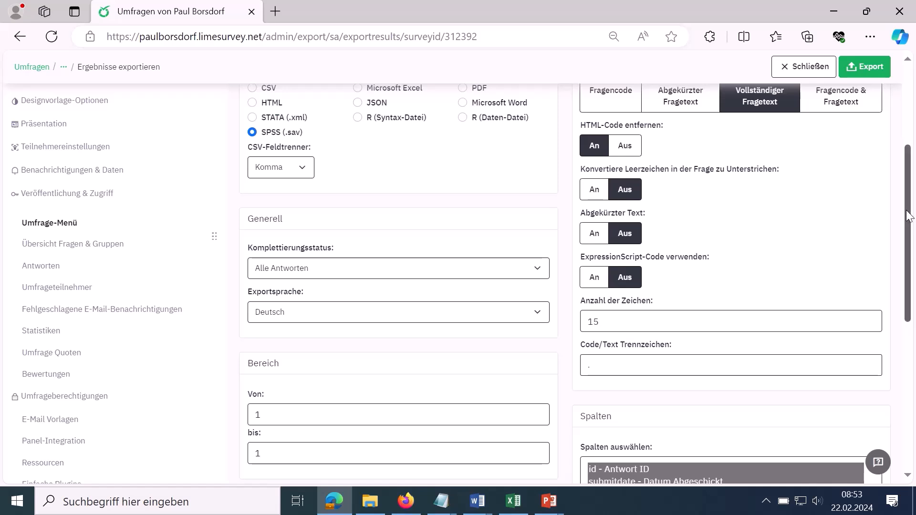
scroll(down, 3)
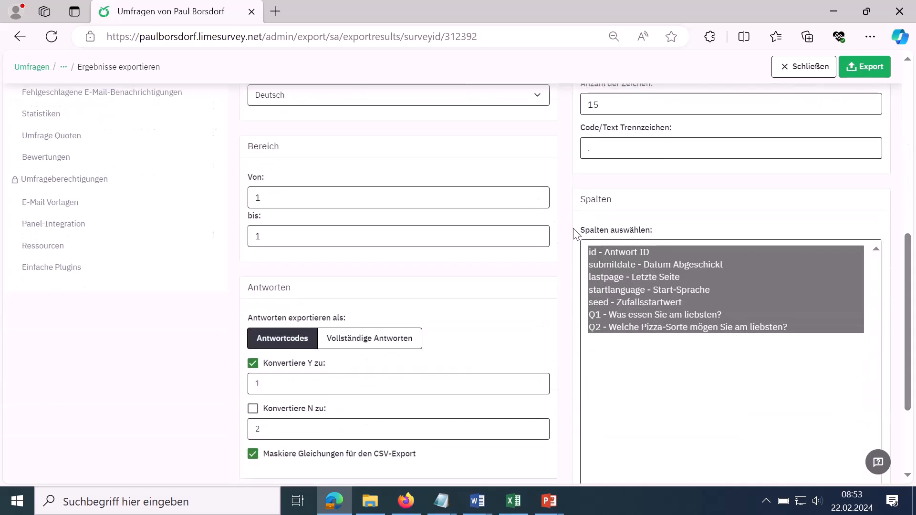
double_click(616, 229)
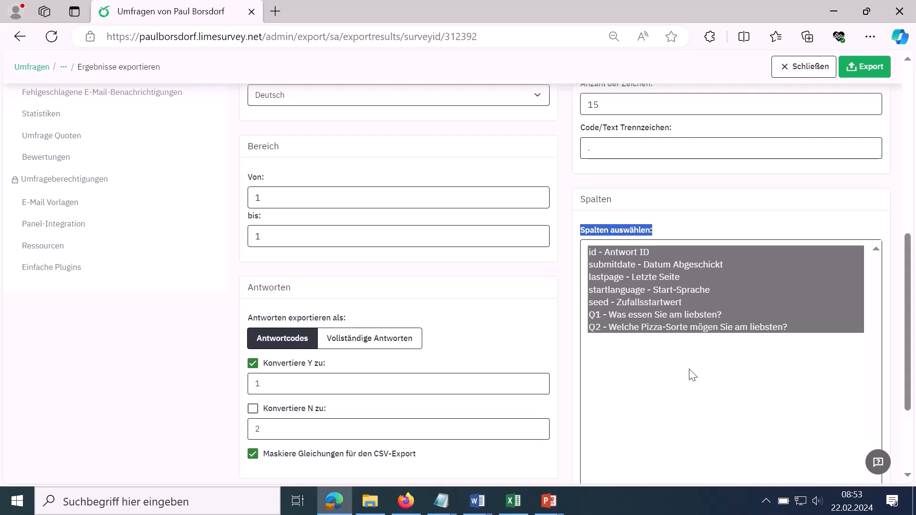
scroll(down, 3)
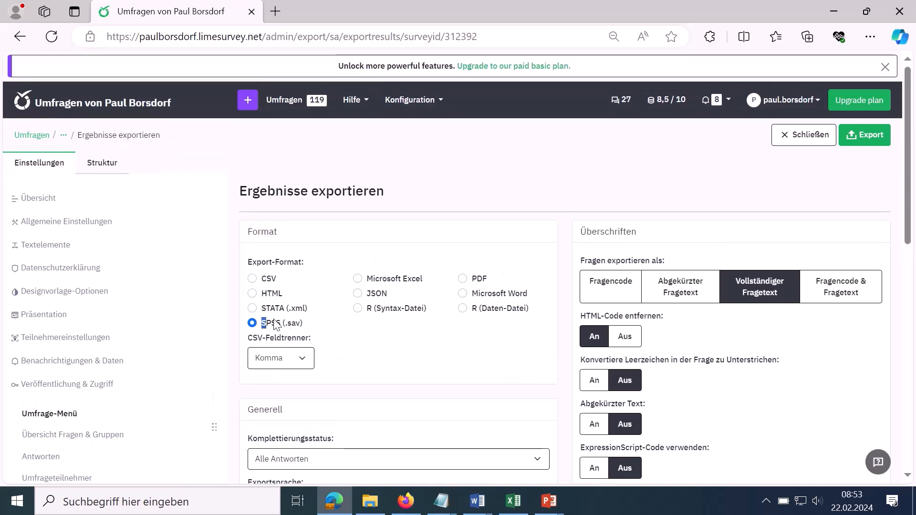
Export the responses as SPSS .sav and open survey_312392_spss (1).sav from Downloads.
double_click(281, 323)
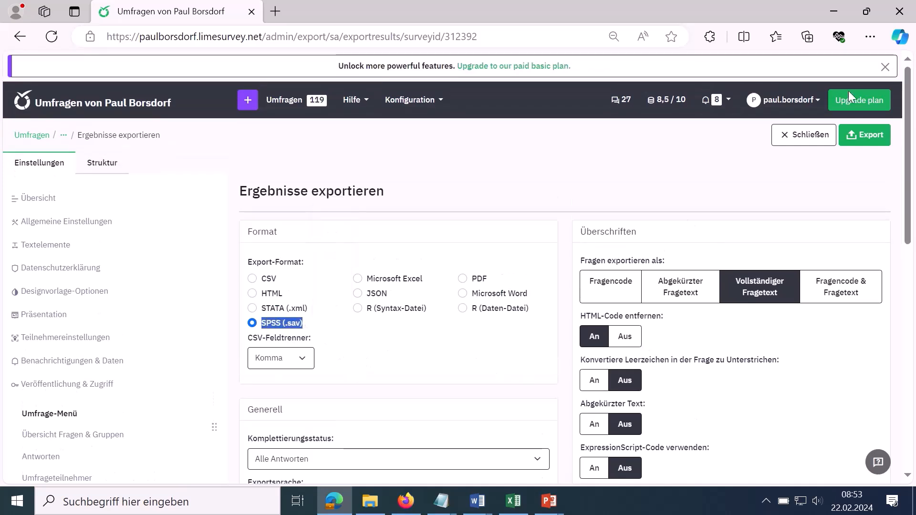
mouse_move(865, 138)
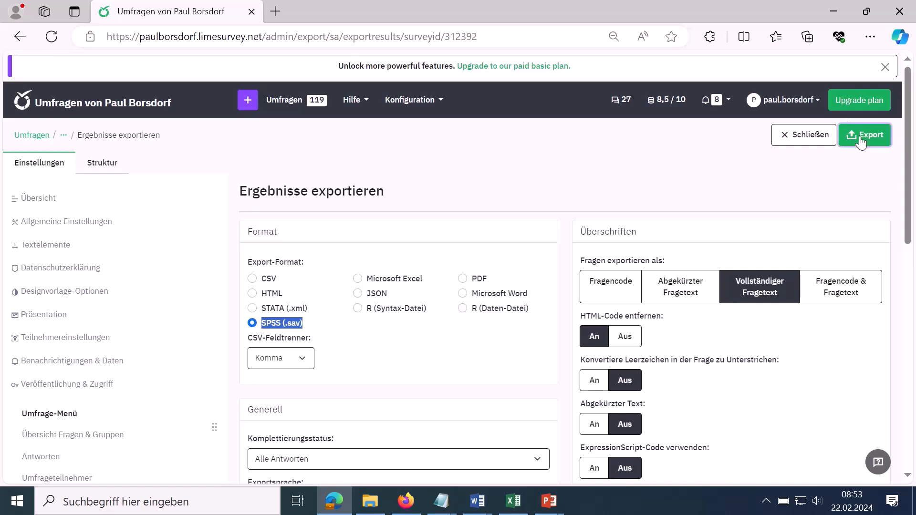
click(864, 134)
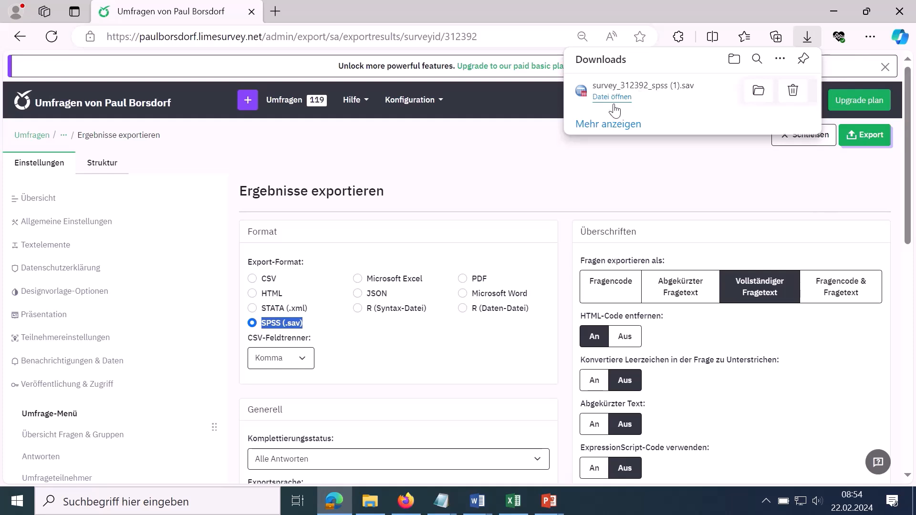
mouse_move(613, 100)
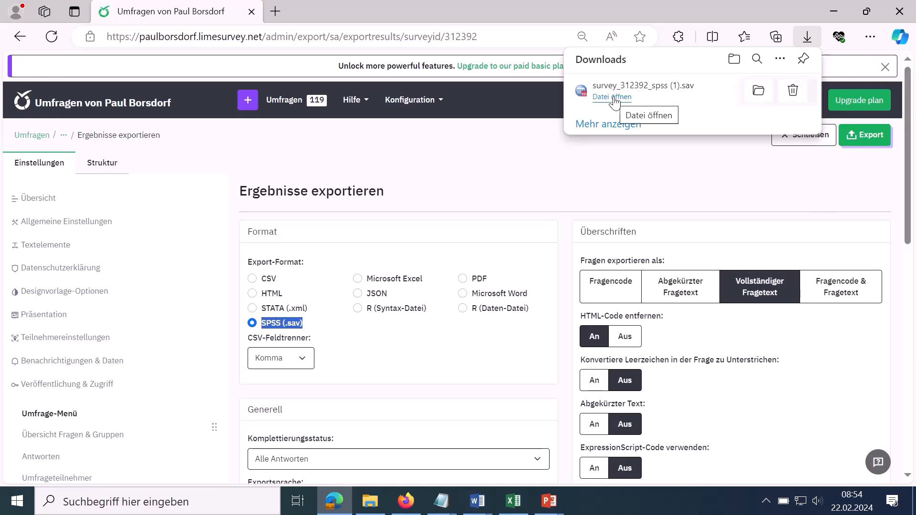
click(612, 97)
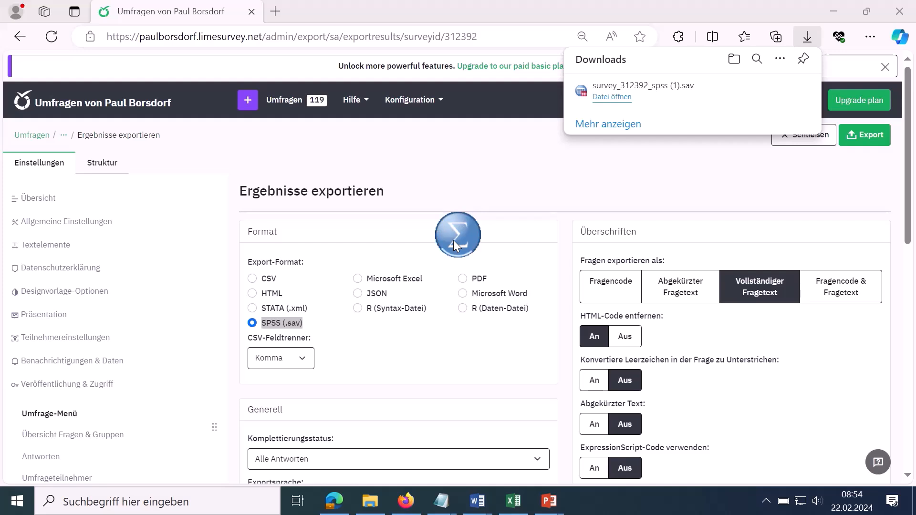
Open the .sav file in SPSS, view the one-response data sheet, then return to Variablenansicht.
click(612, 97)
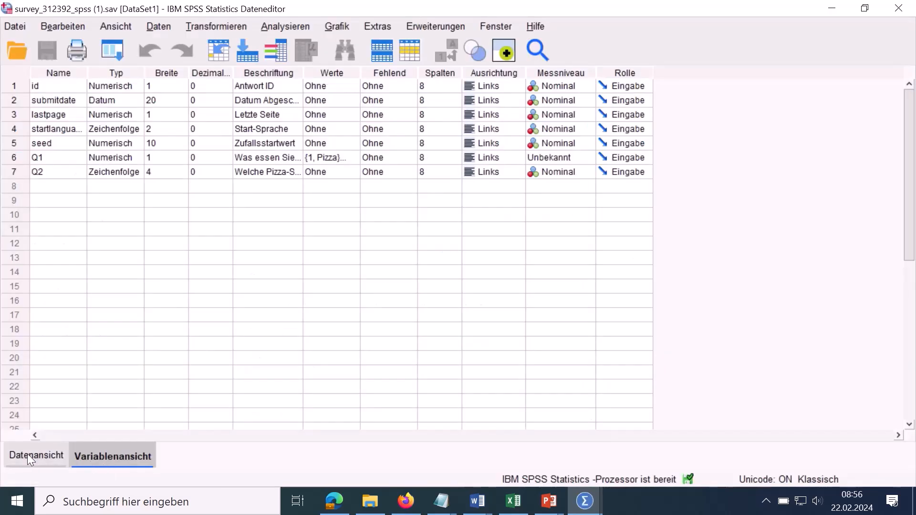
click(35, 455)
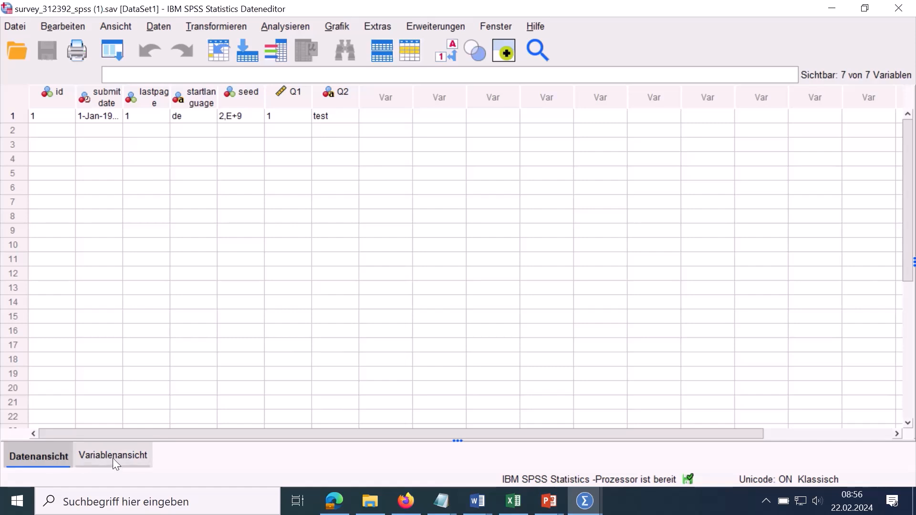
click(113, 456)
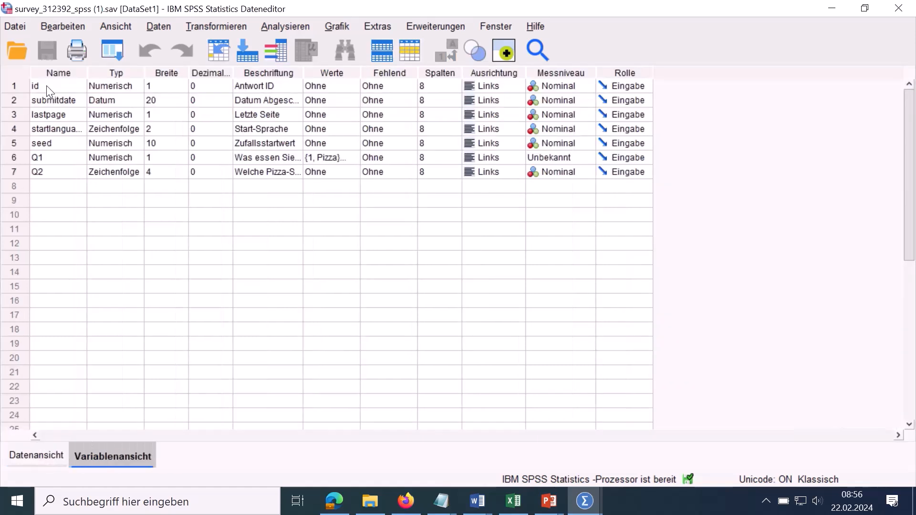
Inspect the submitdate, startlanguage, seed, Q1 and Q2 variable definitions, then view the data.
click(53, 100)
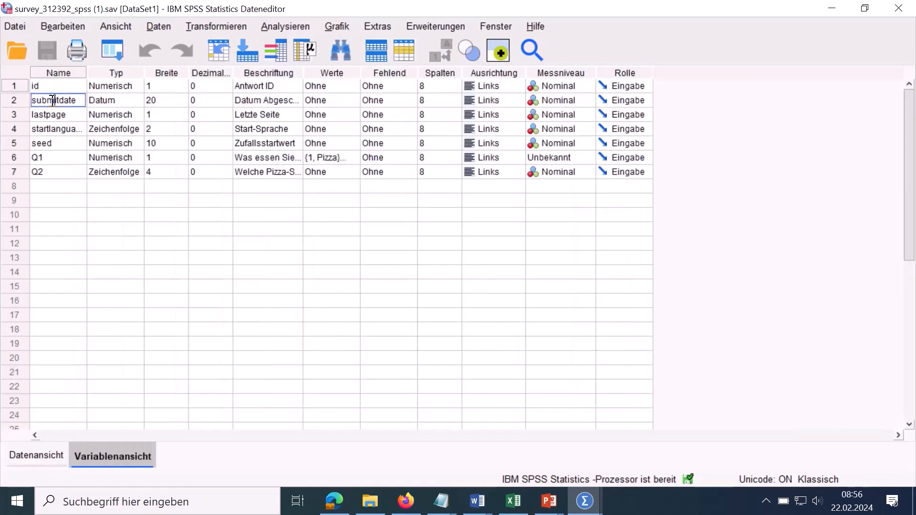
click(57, 129)
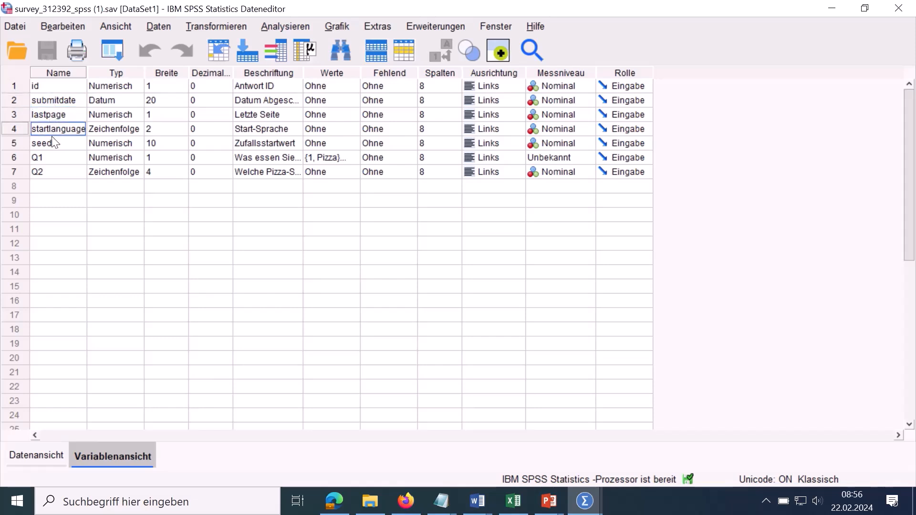
click(47, 143)
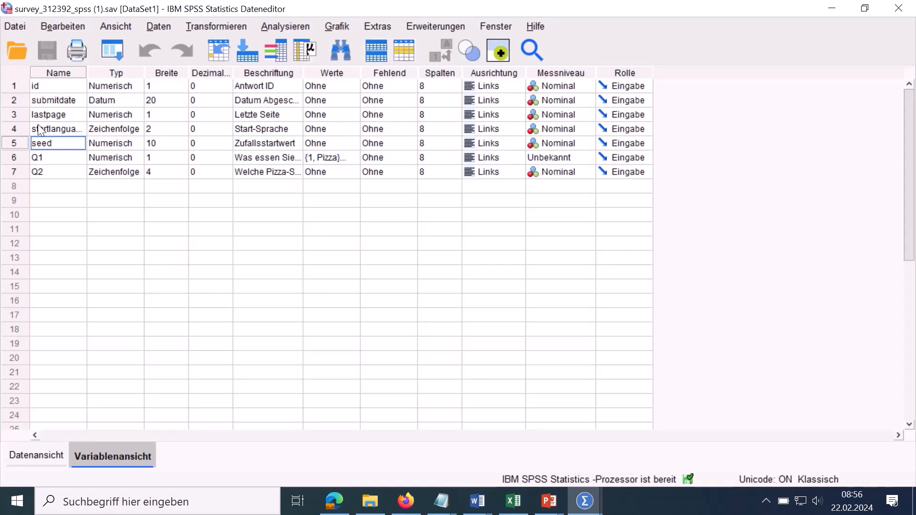
mouse_move(43, 161)
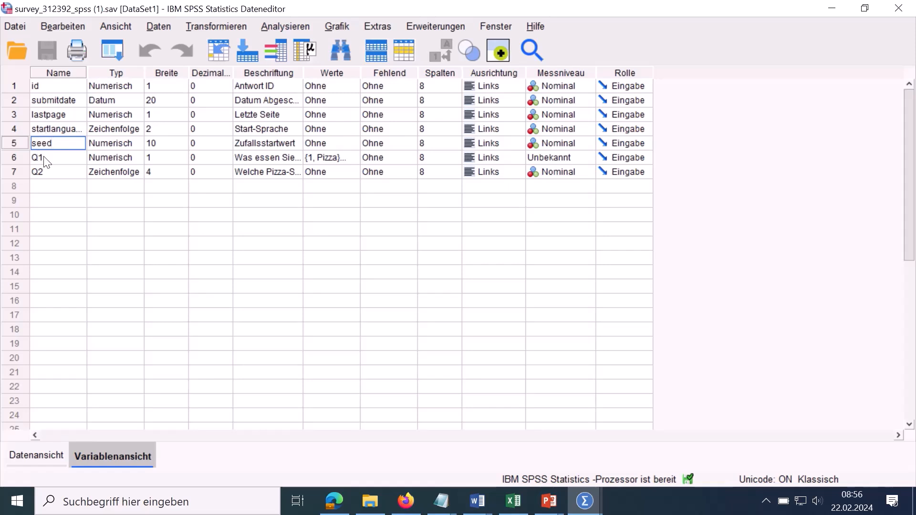
click(52, 158)
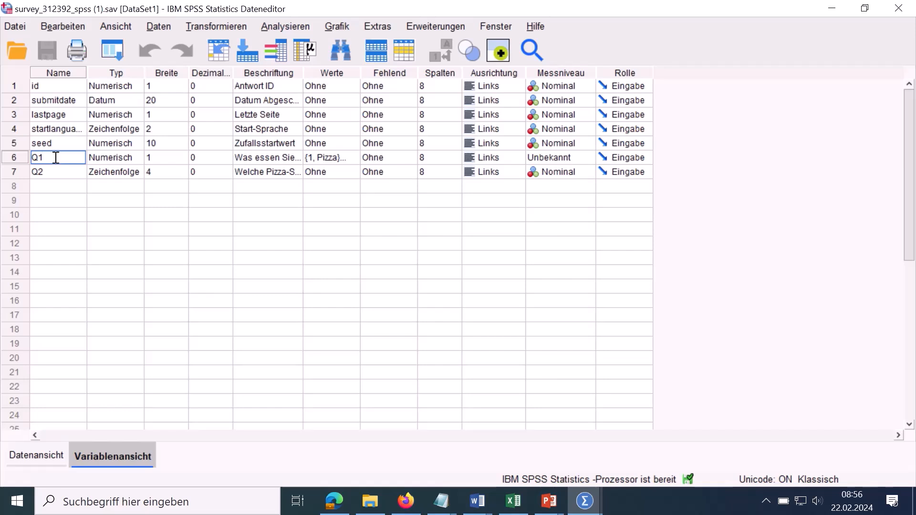
click(52, 171)
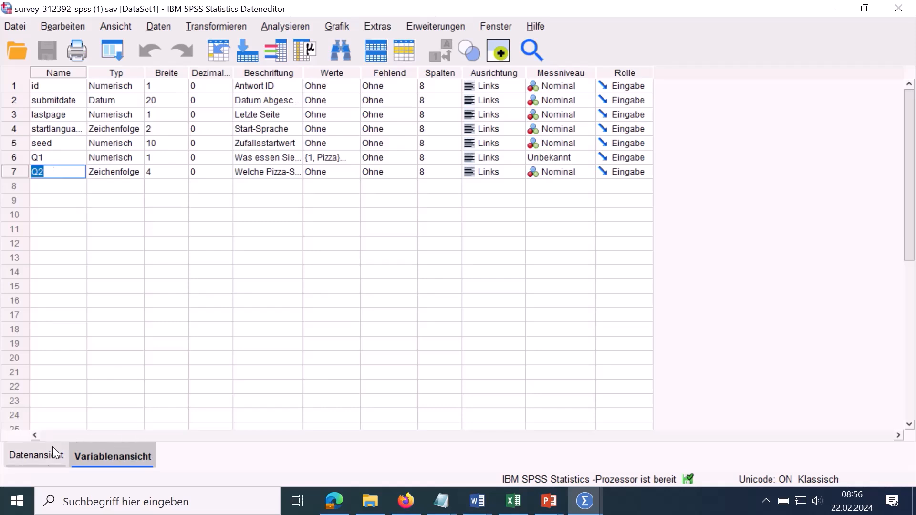
click(37, 455)
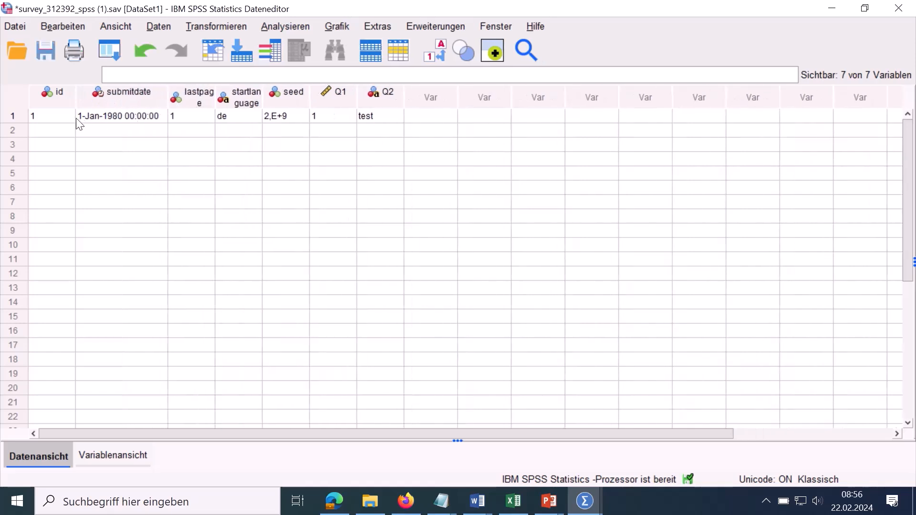
mouse_move(128, 173)
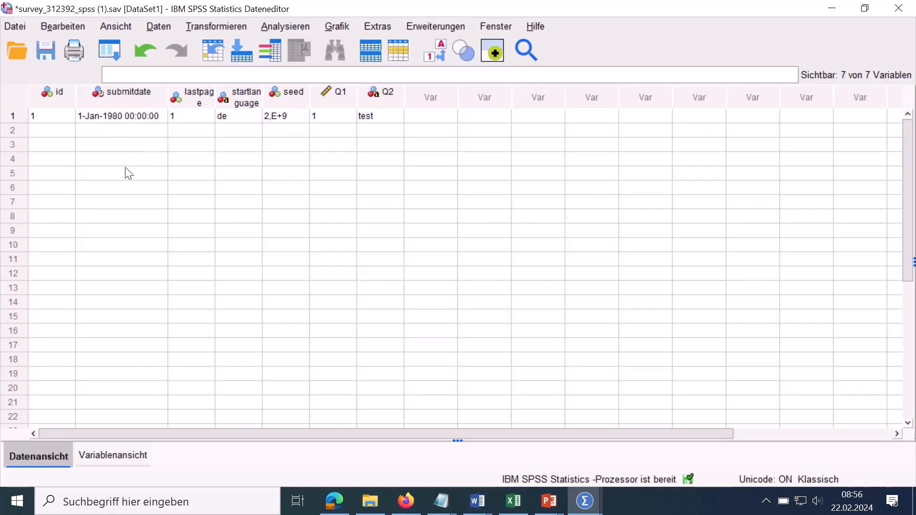
mouse_move(123, 158)
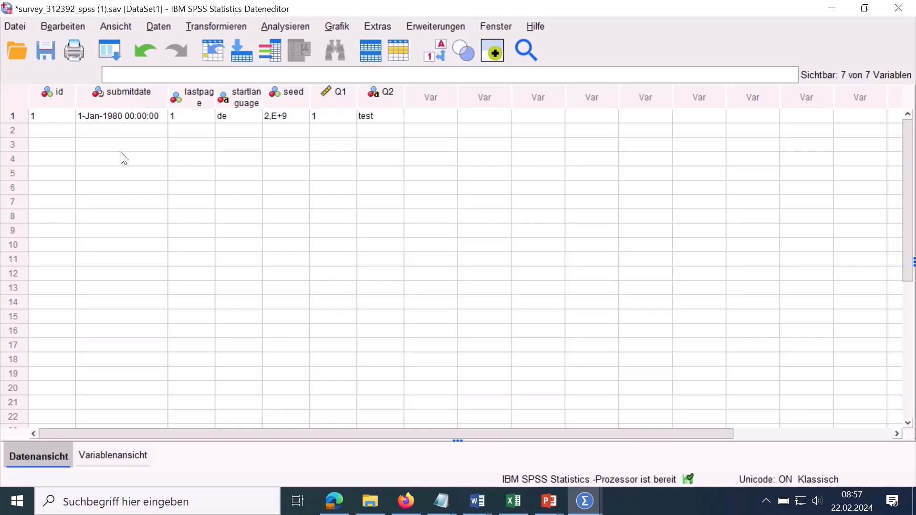
mouse_move(128, 141)
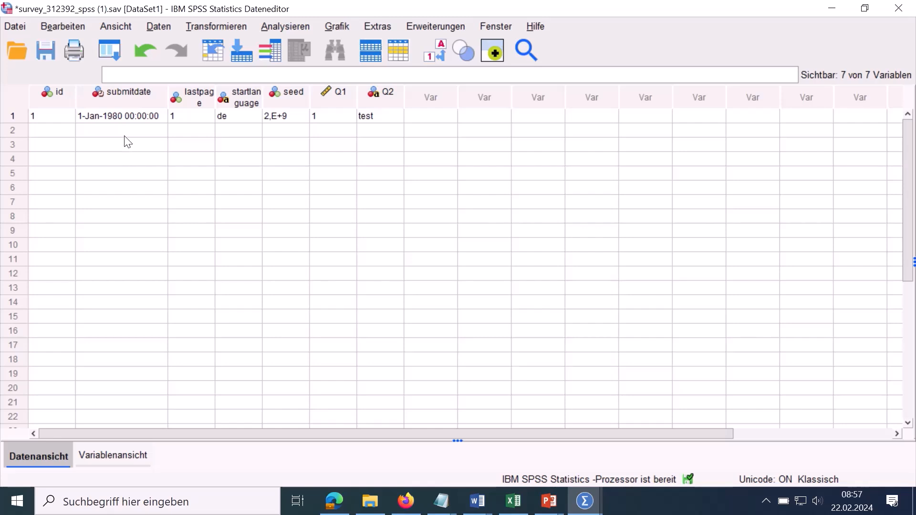
mouse_move(111, 123)
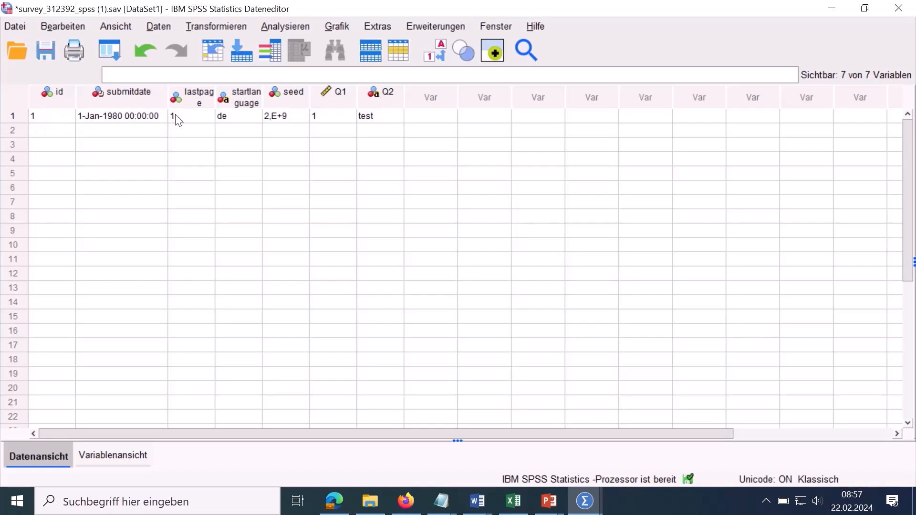
mouse_move(183, 135)
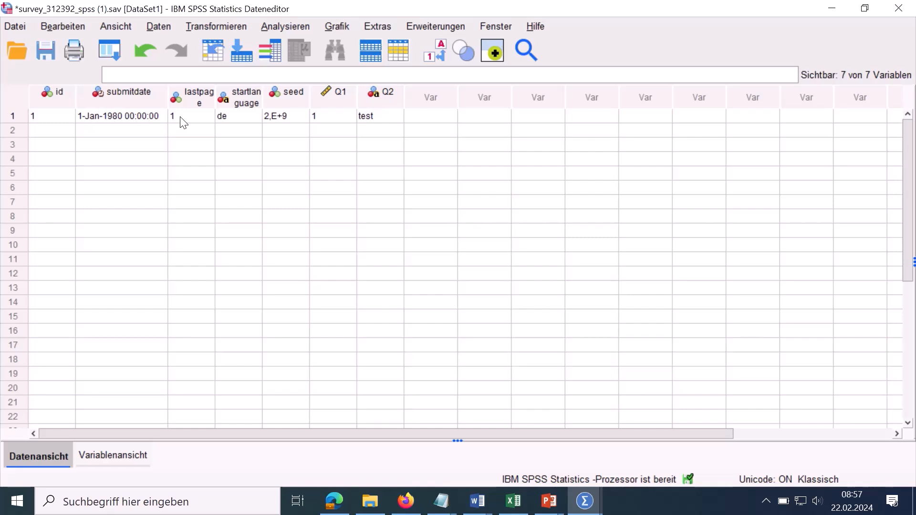
mouse_move(173, 126)
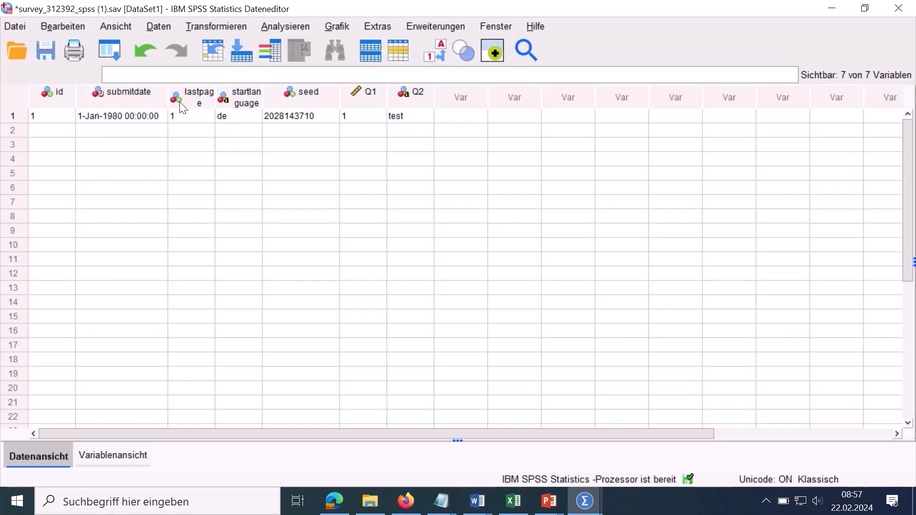
mouse_move(364, 102)
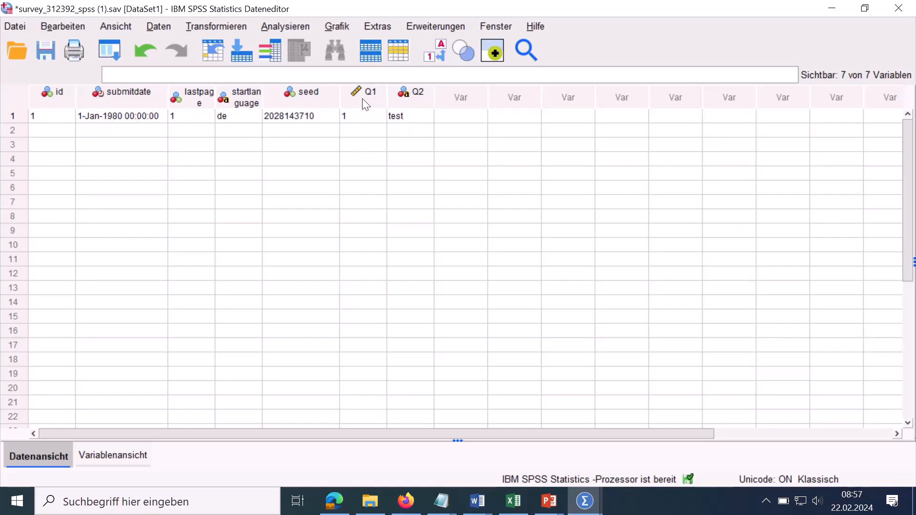
mouse_move(405, 100)
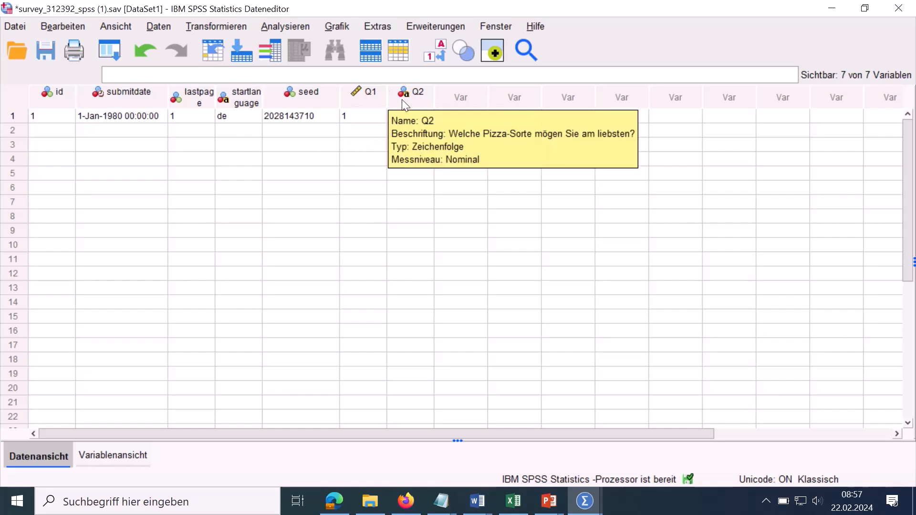
Switch to Variablenansicht to show the seven variable definitions with types and labels.
click(113, 455)
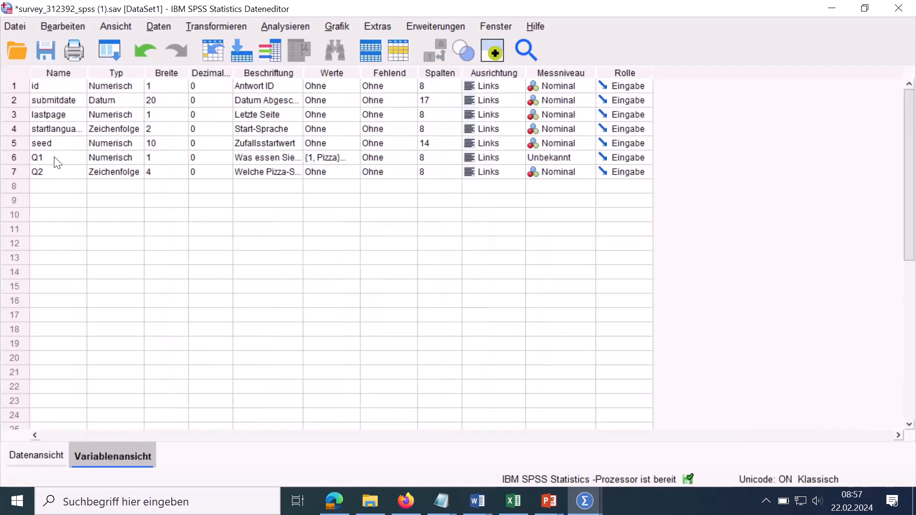
Try Metrisch for Q1's Messniveau, settle on Nominal, and check Q2's level.
click(52, 158)
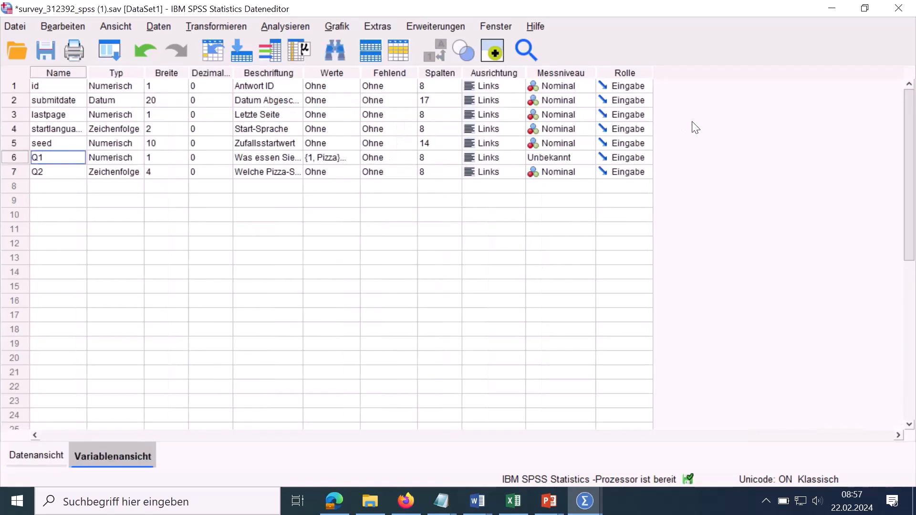
click(594, 158)
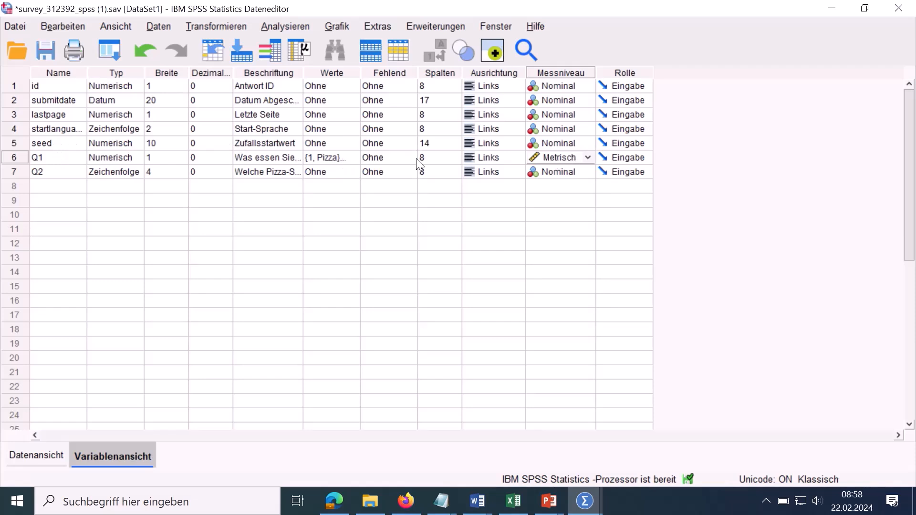
click(327, 158)
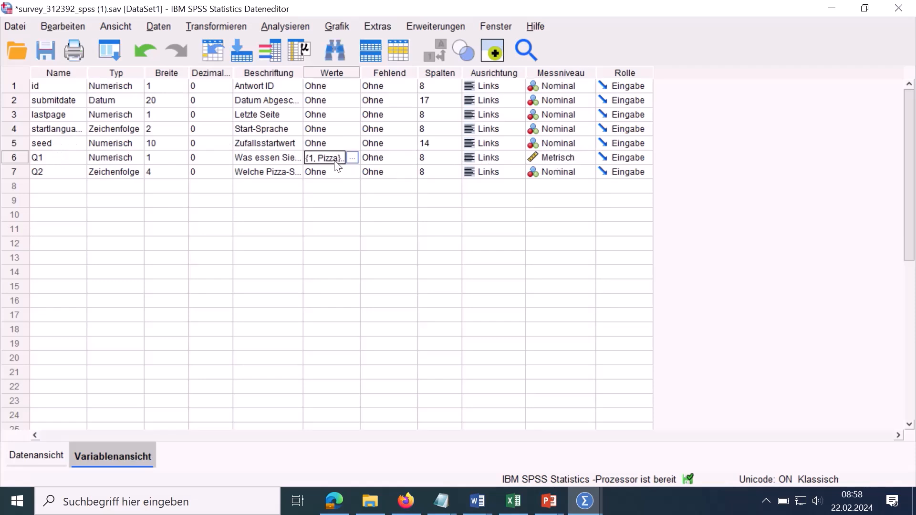
mouse_move(579, 162)
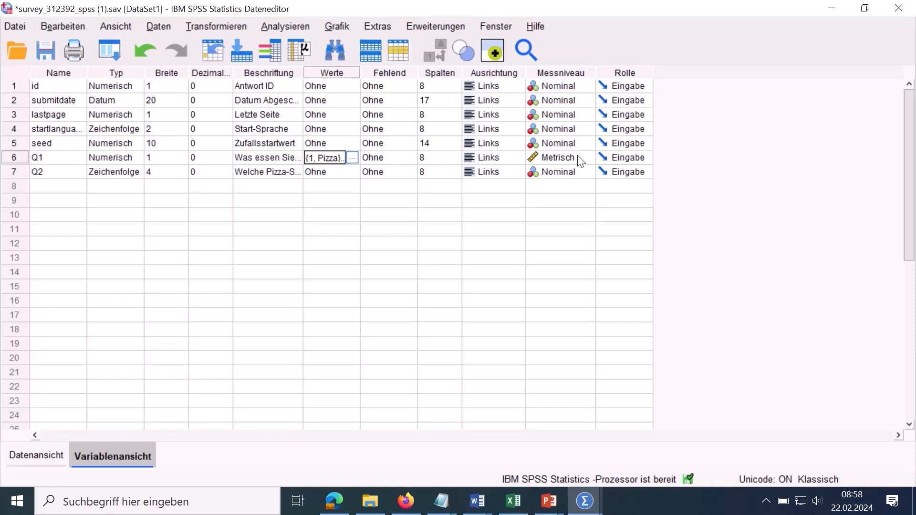
click(587, 157)
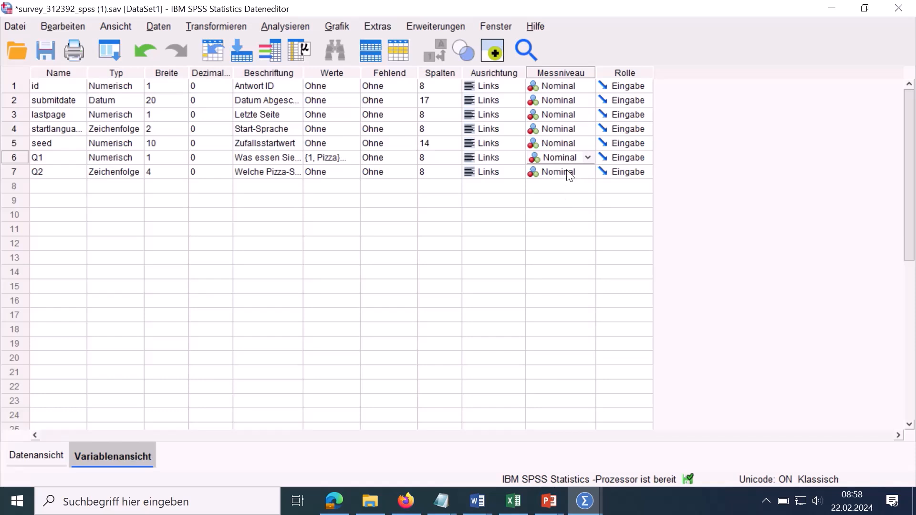
mouse_move(88, 174)
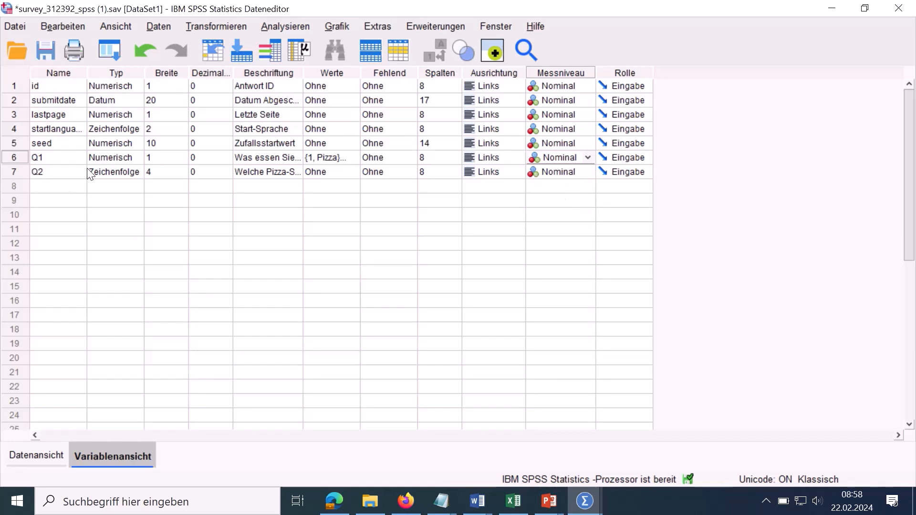
mouse_move(551, 221)
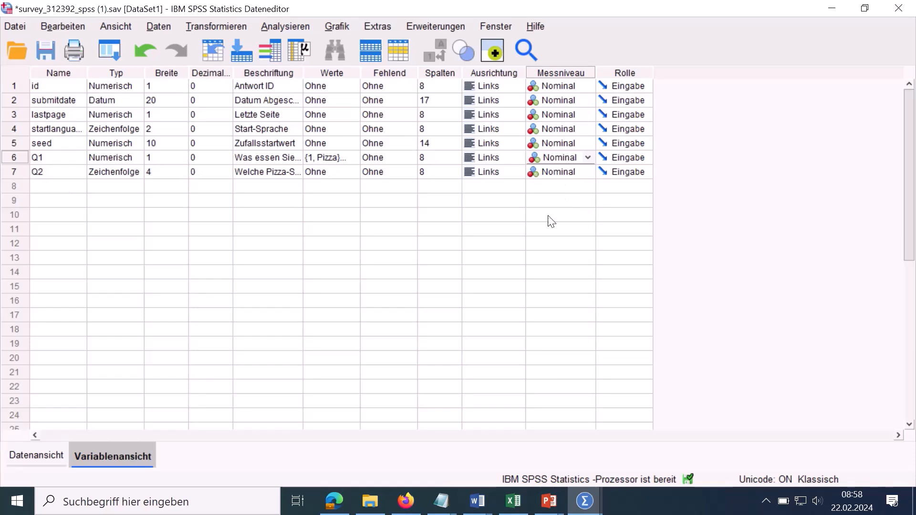
mouse_move(576, 176)
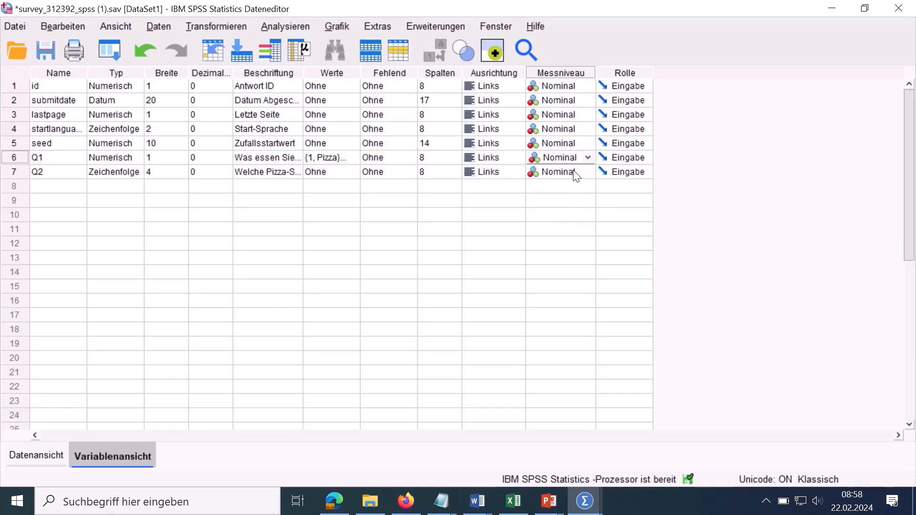
click(560, 171)
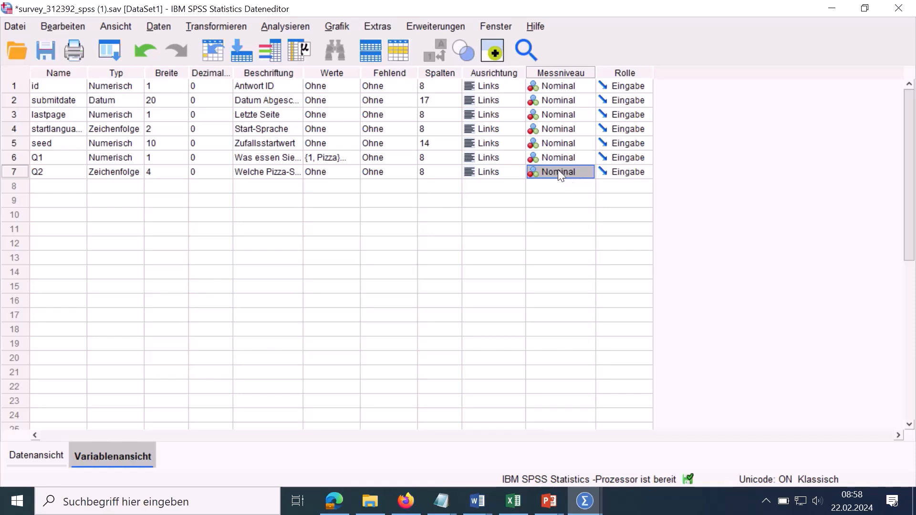
mouse_move(553, 172)
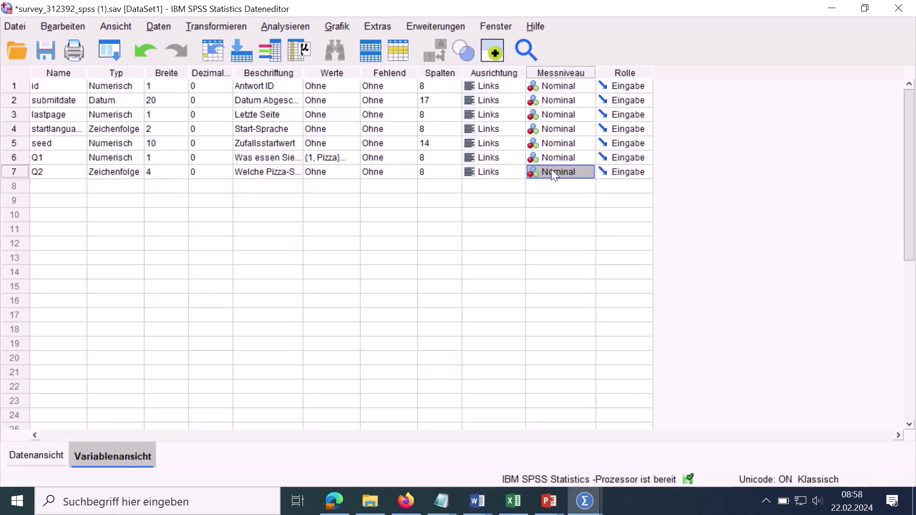
mouse_move(66, 159)
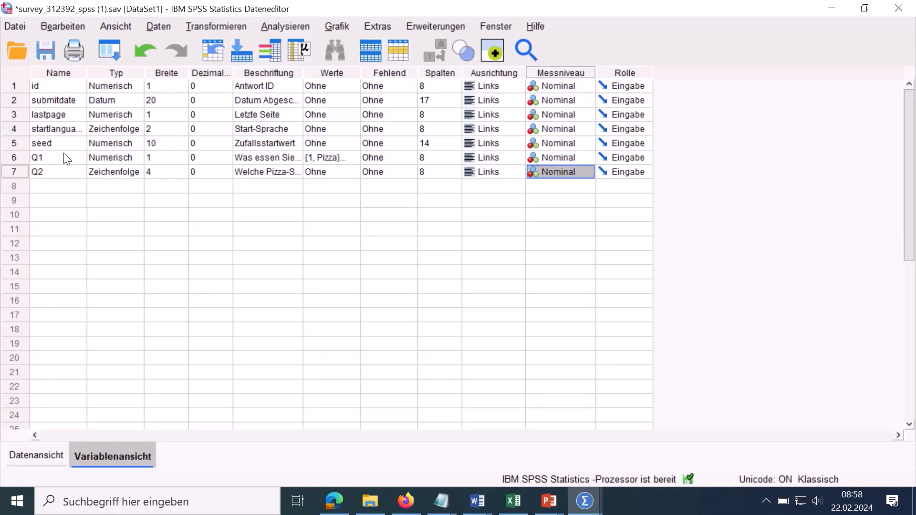
mouse_move(295, 167)
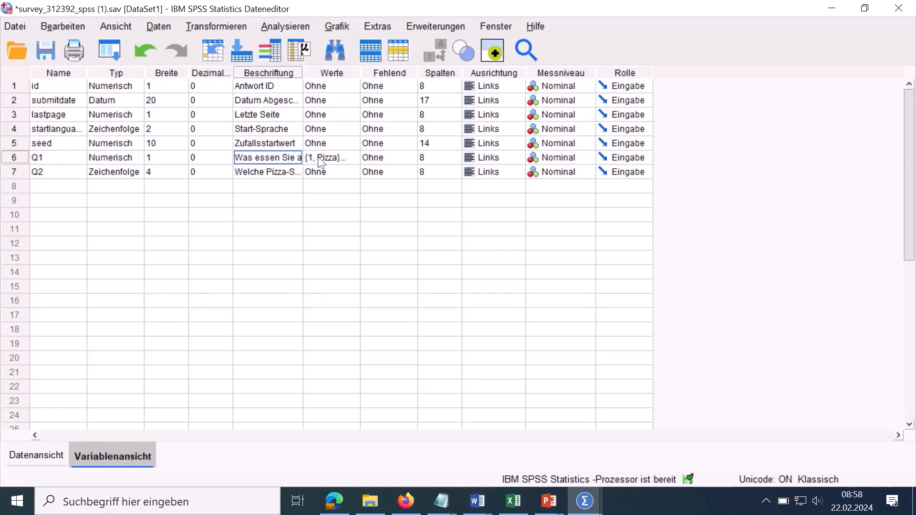
Open Q1's Wertbeschriftungen dialog and review labels 1 Pizza, 2 Pasta, 3 Burger.
click(325, 157)
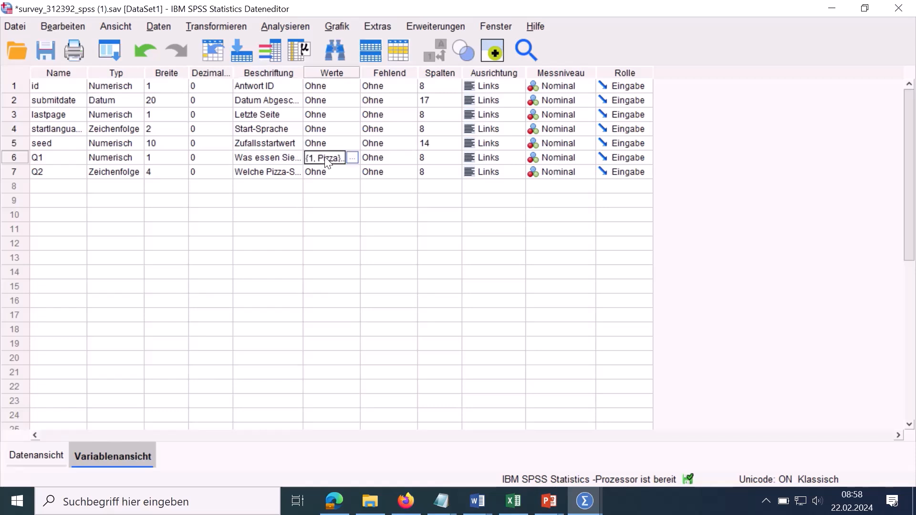
click(352, 157)
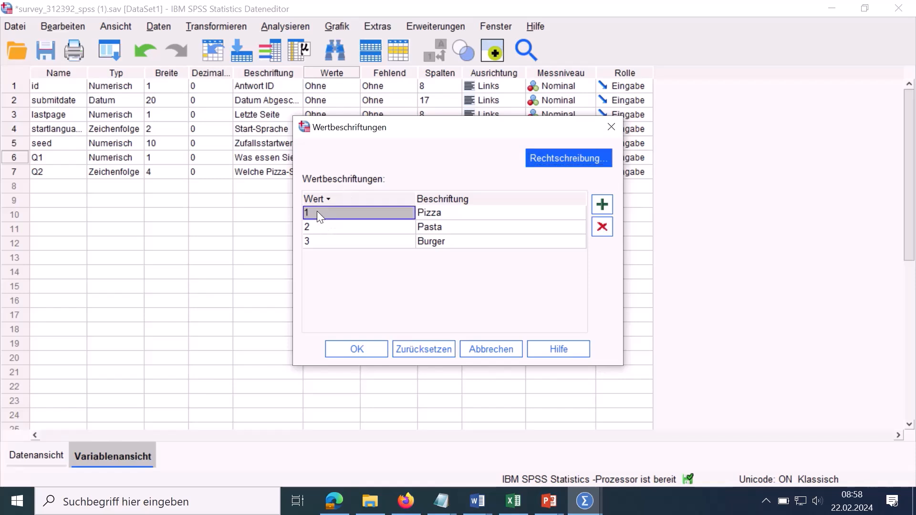
mouse_move(347, 217)
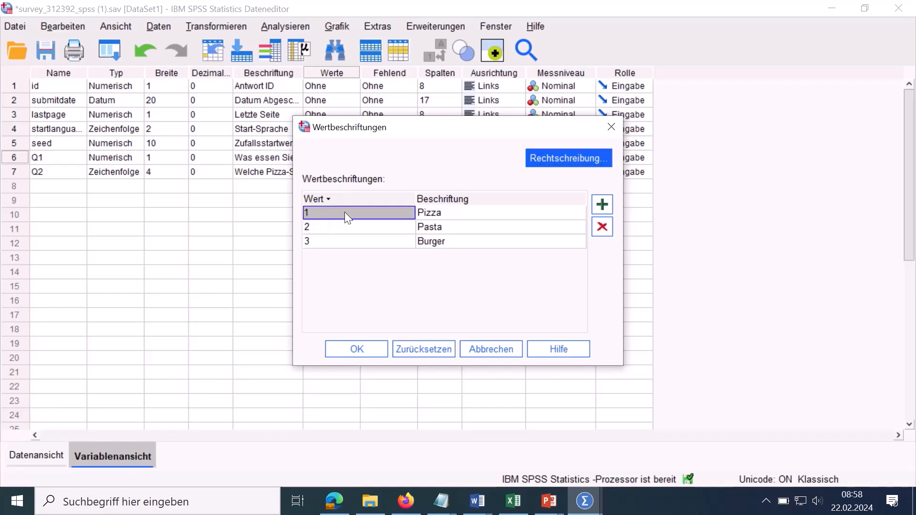
click(357, 227)
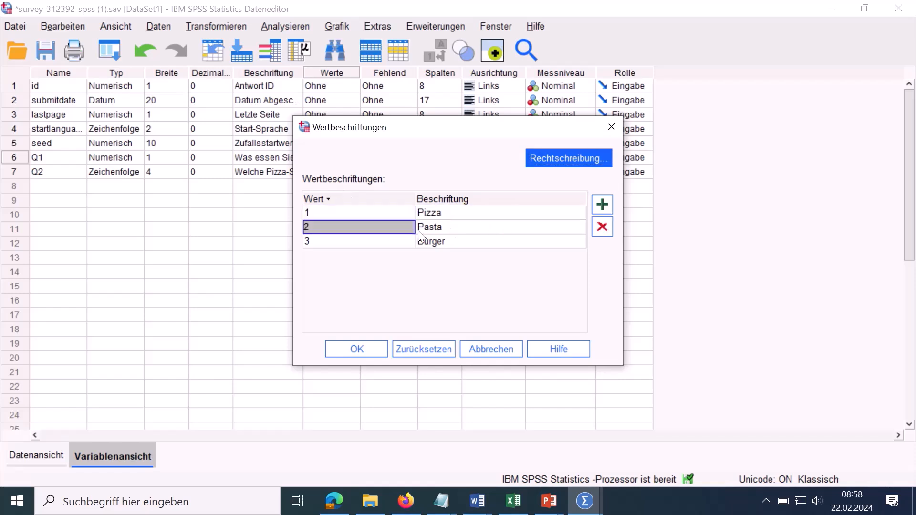
click(499, 241)
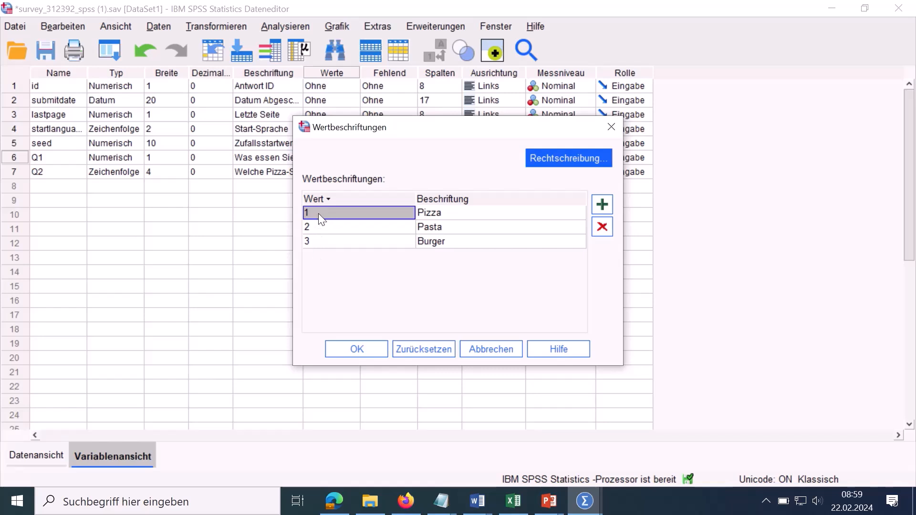
mouse_move(326, 212)
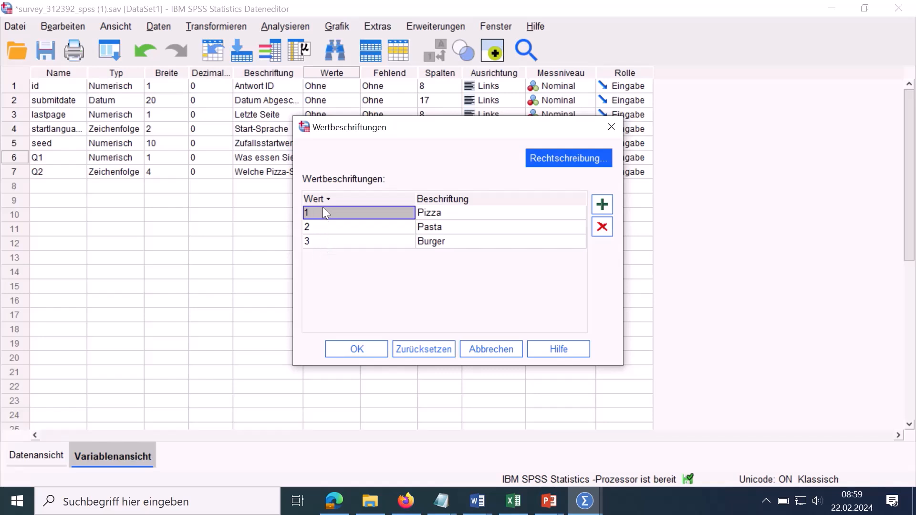